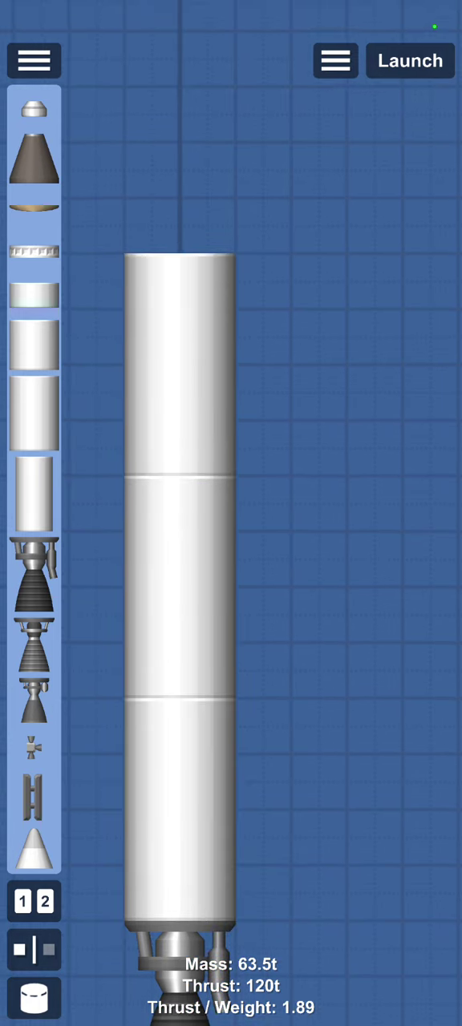
- Stack a fuel tank above the upper-stage engine, completing the boosted rocket with its cone adapter
{"action": "scroll", "scroll_direction": "down", "scroll_amount": 3}
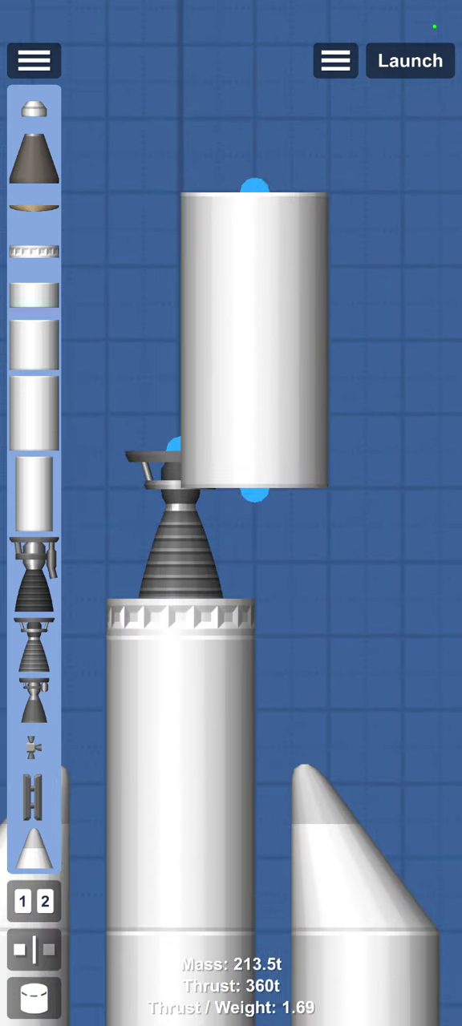
{"action": "left_click_drag", "start_coordinate": [255, 345], "coordinate": [72, 232]}
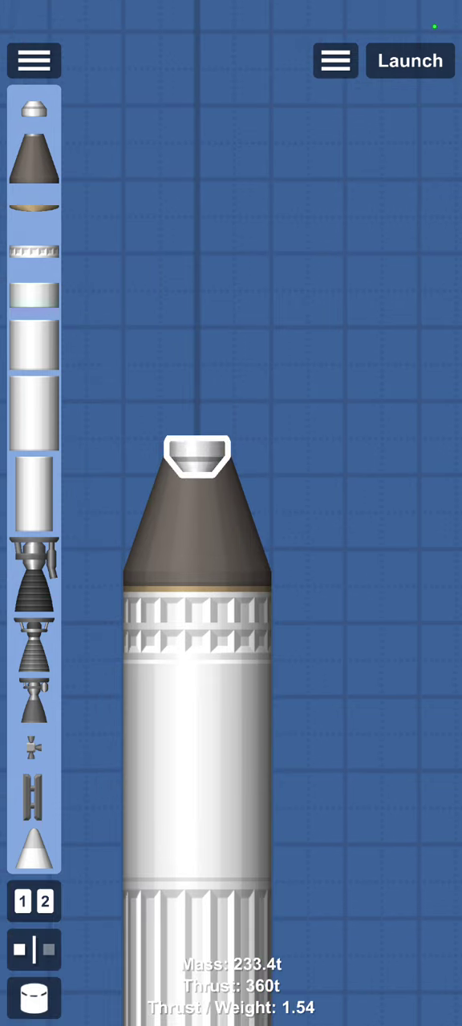
- Turn on cheats such as infinite fuel, no collision damage and part clipping
{"action": "left_click", "coordinate": [335, 60]}
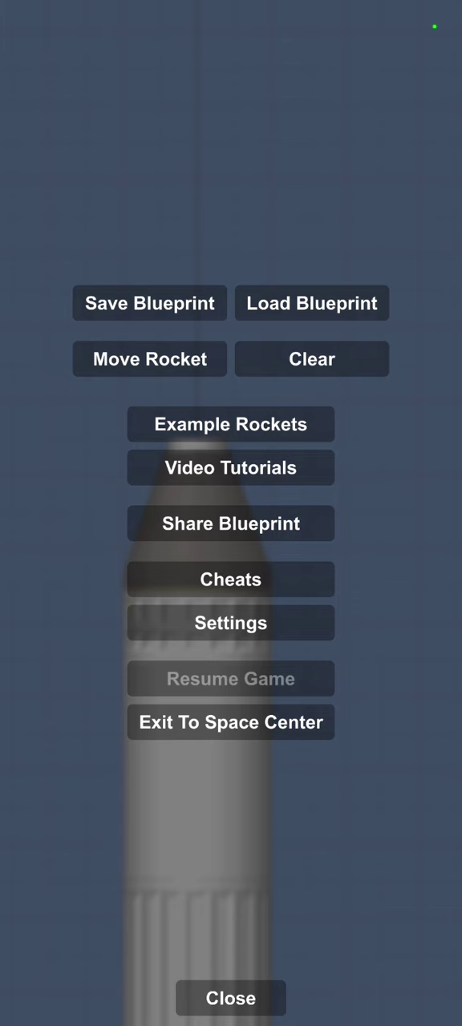
{"action": "left_click", "coordinate": [230, 579]}
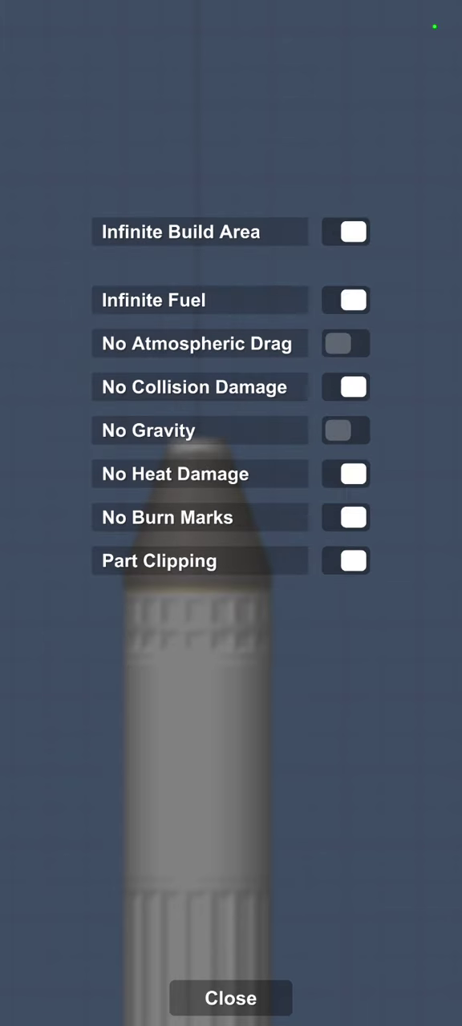
{"action": "left_click", "coordinate": [231, 999]}
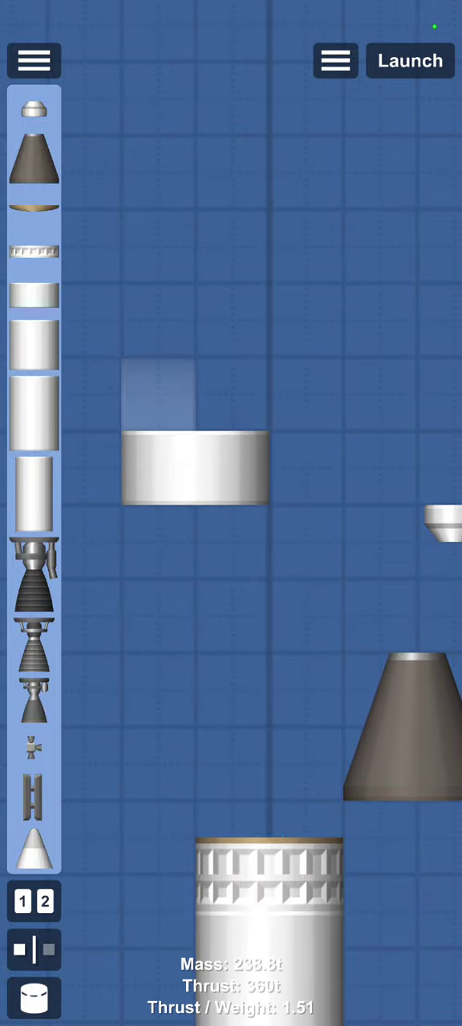
- Gather the loose spare tanks together and delete them from the build
{"action": "left_click", "coordinate": [409, 60]}
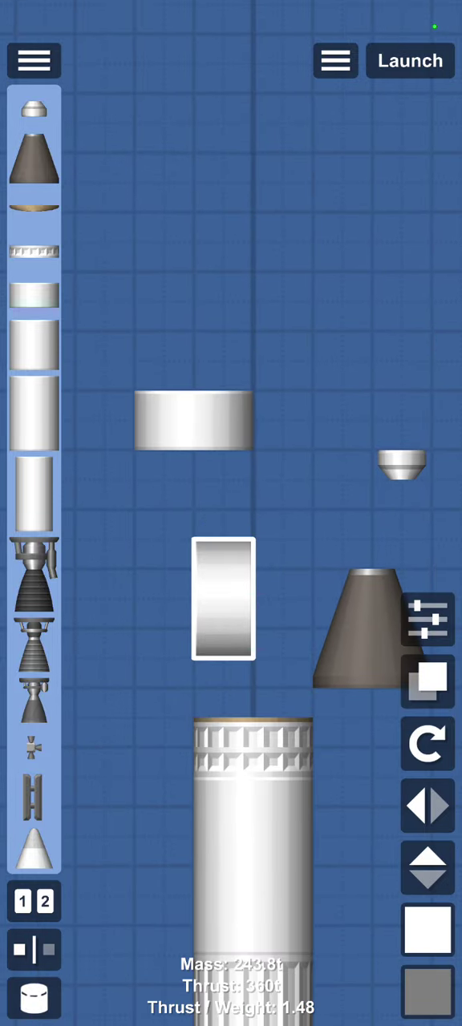
{"action": "left_click_drag", "start_coordinate": [223, 604], "coordinate": [193, 361]}
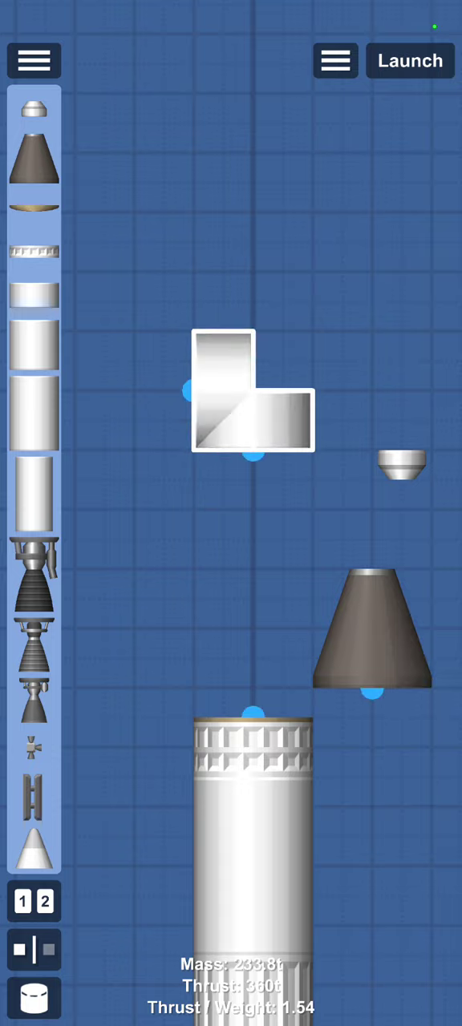
{"action": "left_click", "coordinate": [410, 60]}
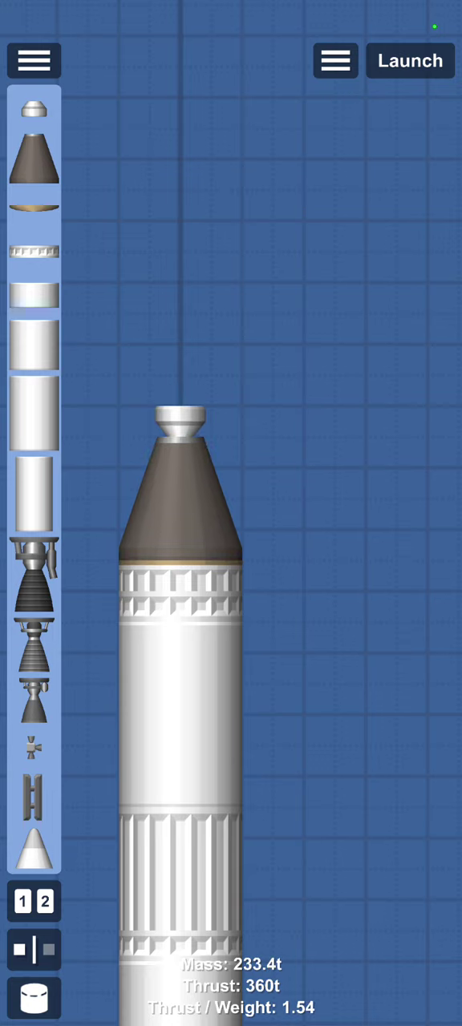
- Add a red escape tower on top and an RCS thruster on the core stage, then check staging
{"action": "left_click", "coordinate": [180, 497]}
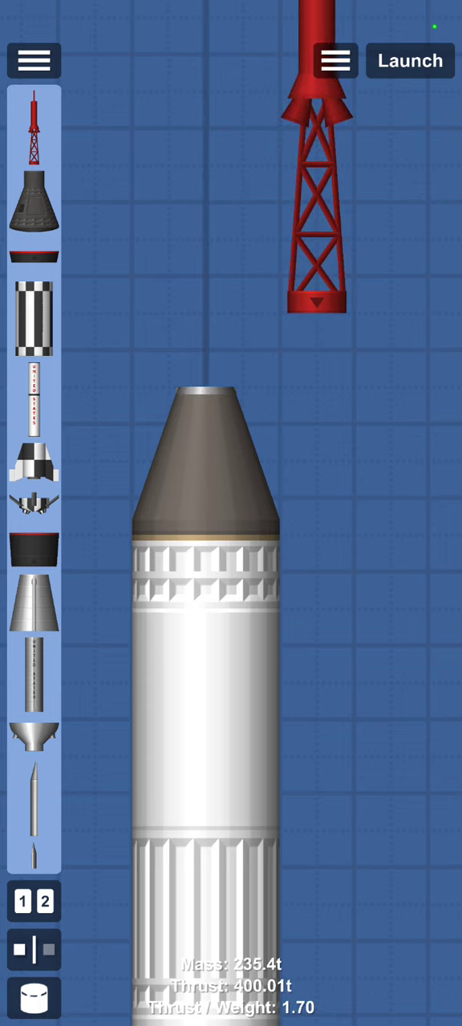
{"action": "left_click", "coordinate": [207, 465]}
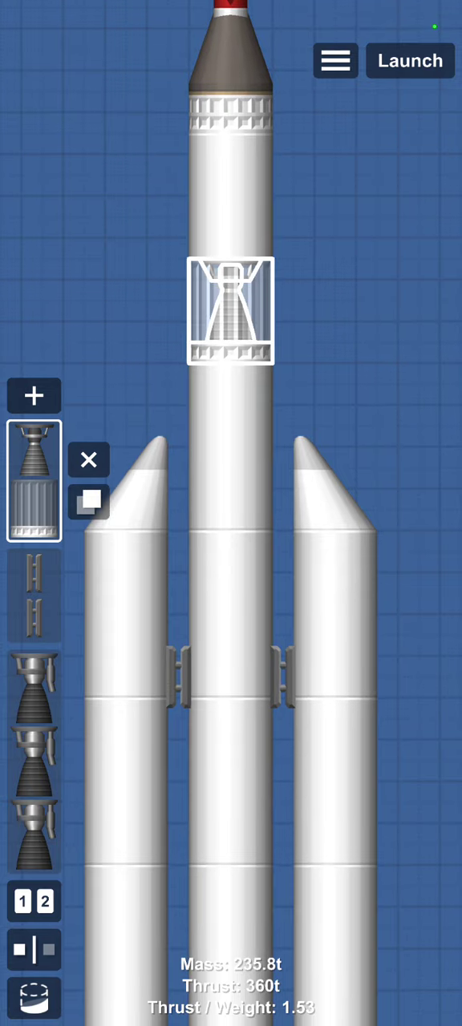
{"action": "left_click", "coordinate": [34, 60]}
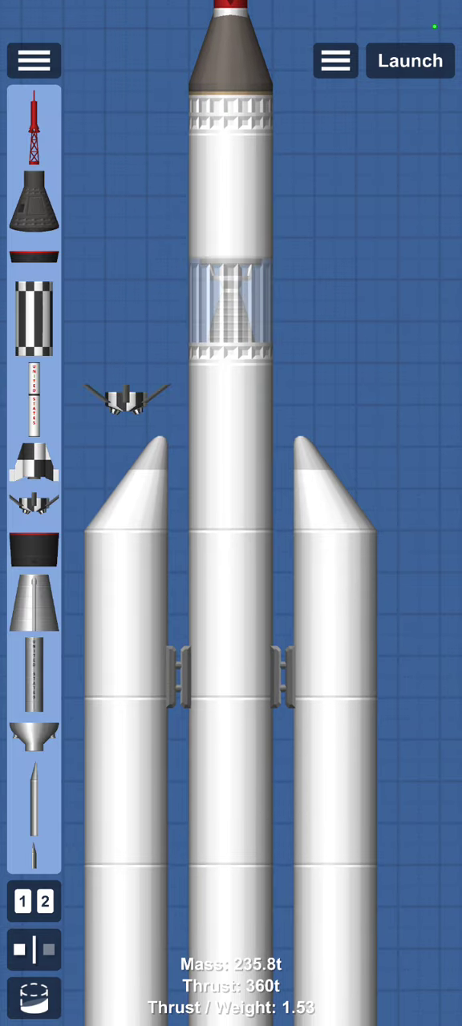
{"action": "left_click_drag", "start_coordinate": [124, 397], "coordinate": [237, 393]}
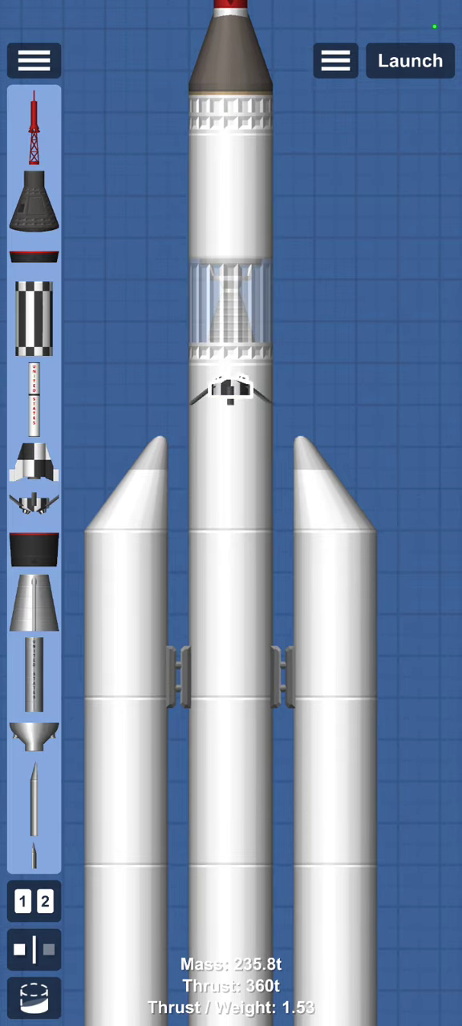
{"action": "left_click_drag", "start_coordinate": [232, 389], "coordinate": [296, 409]}
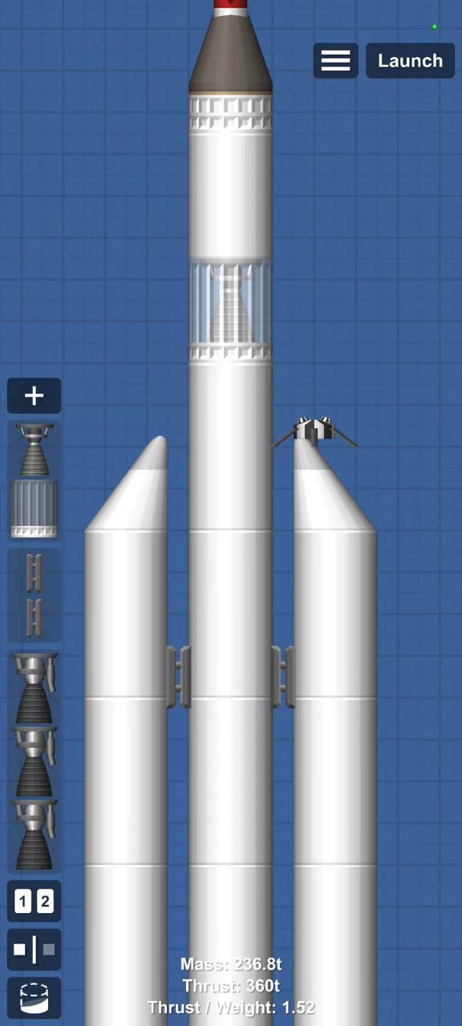
{"action": "left_click", "coordinate": [231, 313]}
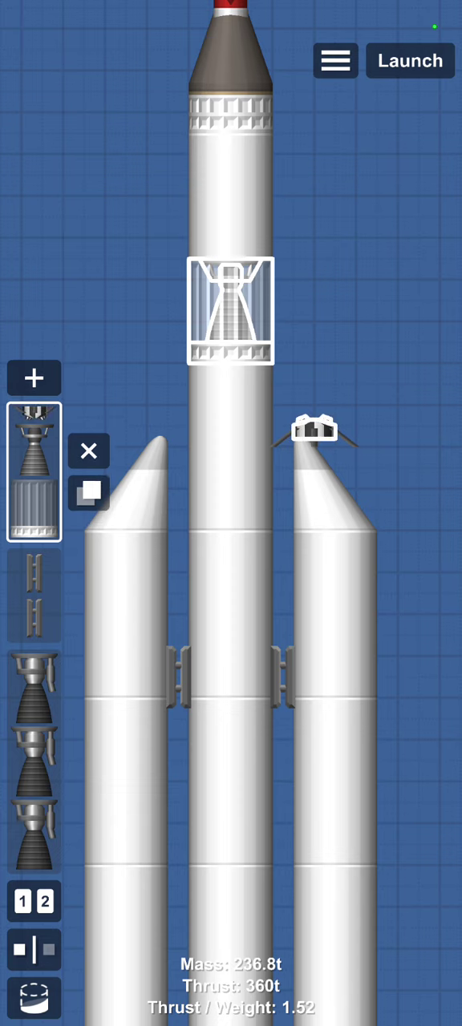
{"action": "scroll", "scroll_direction": "down", "scroll_amount": 3}
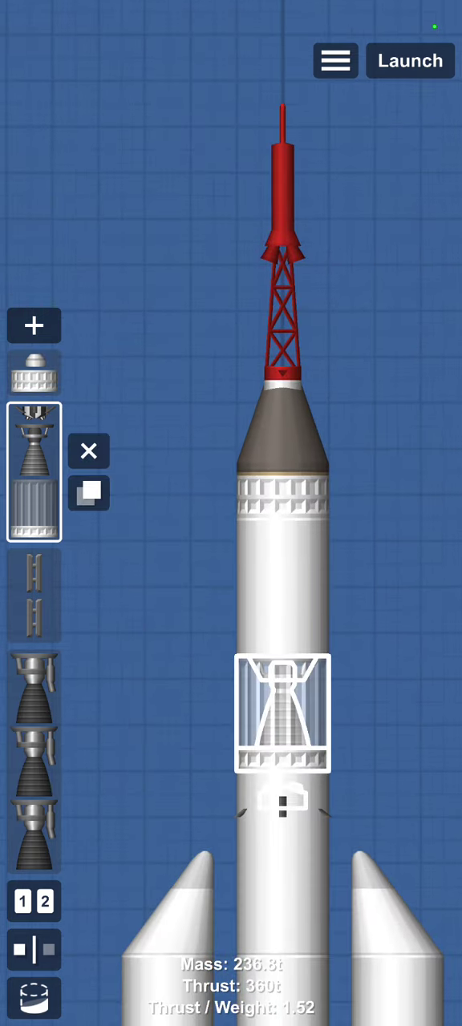
- Fly a test launch past 9 km, then disable the infinite fuel, collision and clipping cheats
{"action": "left_click", "coordinate": [409, 60]}
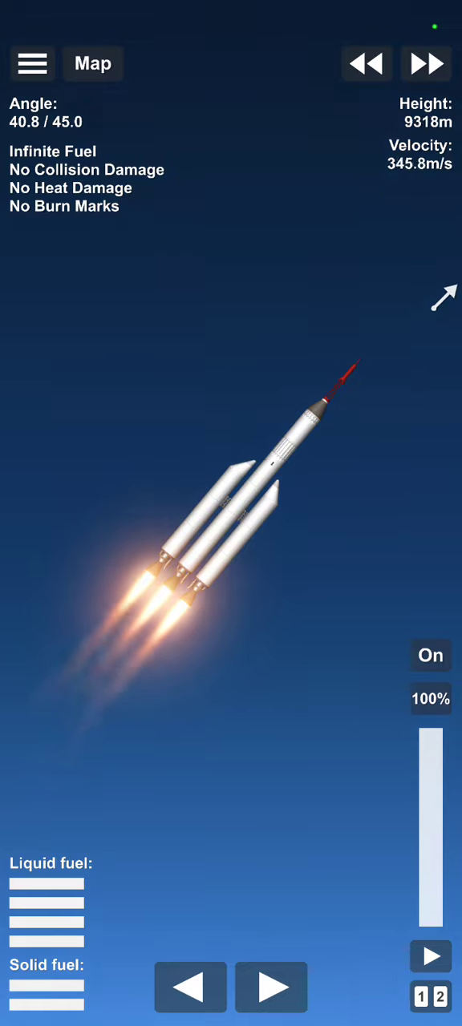
{"action": "left_click", "coordinate": [32, 63]}
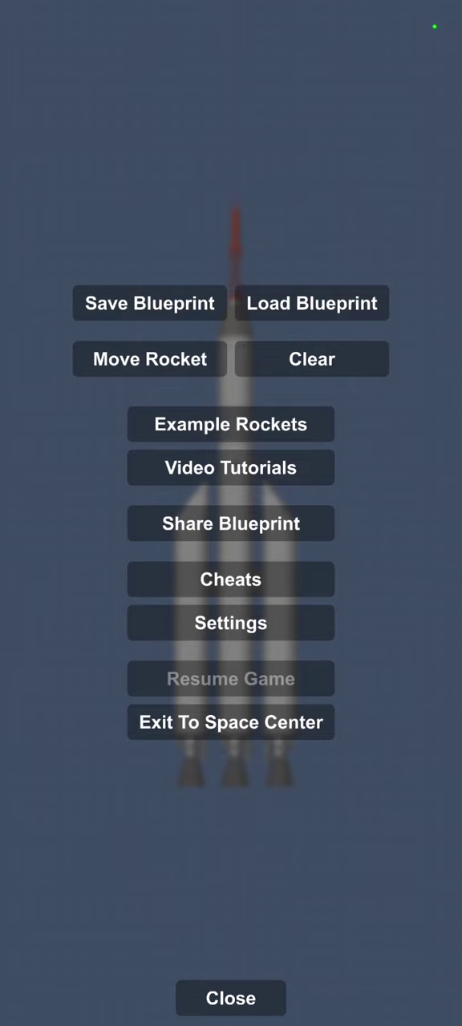
{"action": "left_click", "coordinate": [230, 579]}
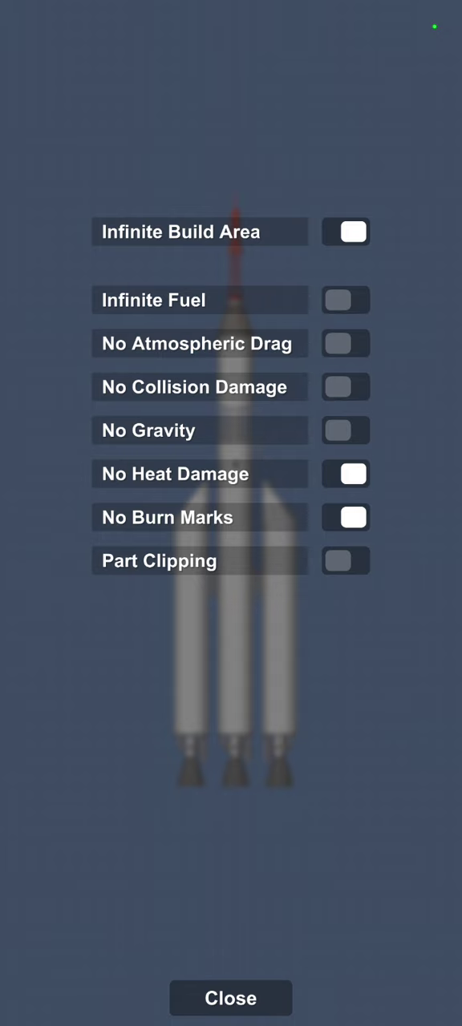
{"action": "left_click", "coordinate": [231, 999]}
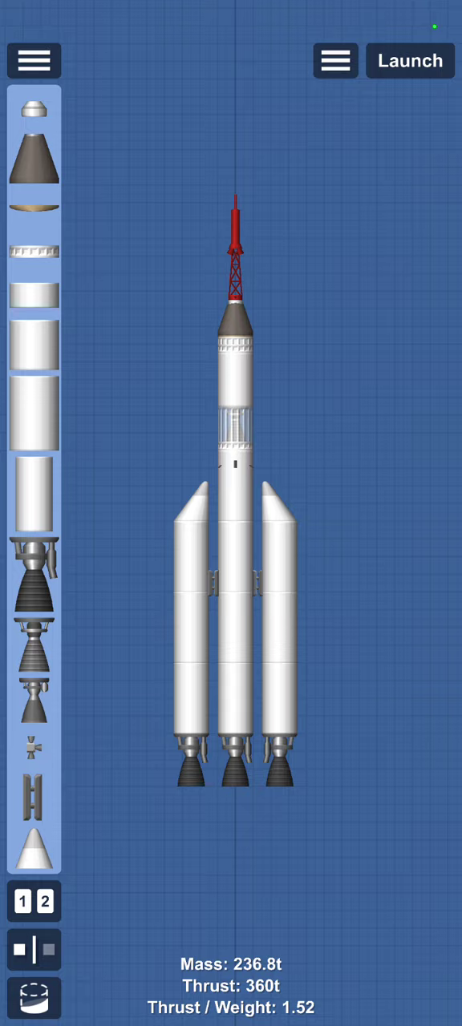
- Launch and ignite the engines, toggling them off and on while climbing past 22 km
{"action": "left_click", "coordinate": [409, 60]}
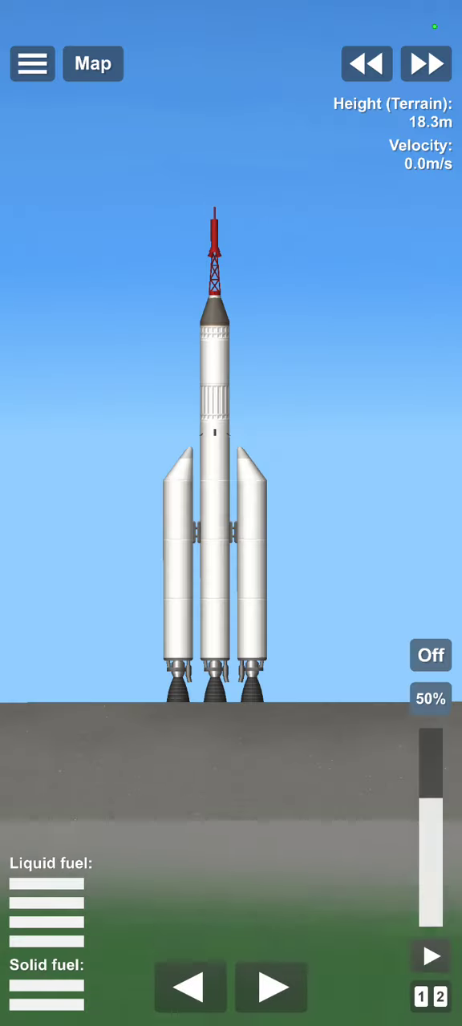
{"action": "left_click", "coordinate": [430, 956]}
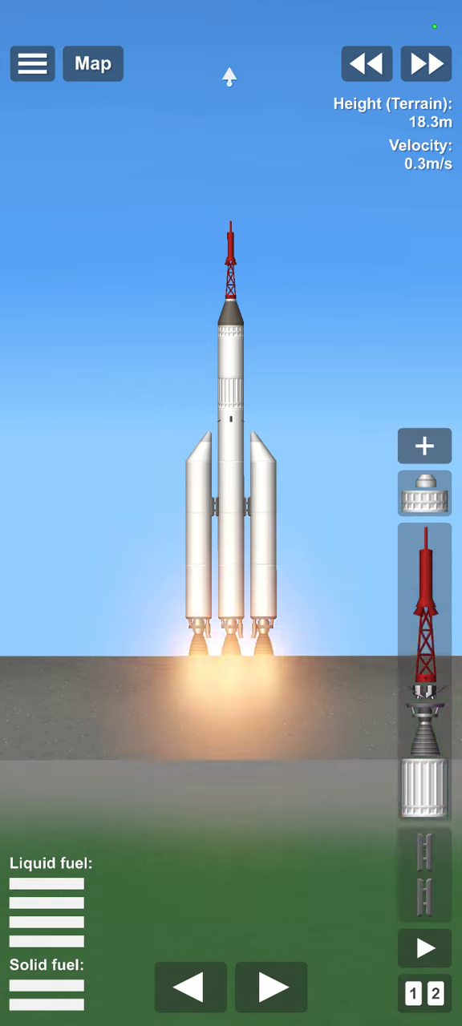
{"action": "left_click", "coordinate": [426, 64]}
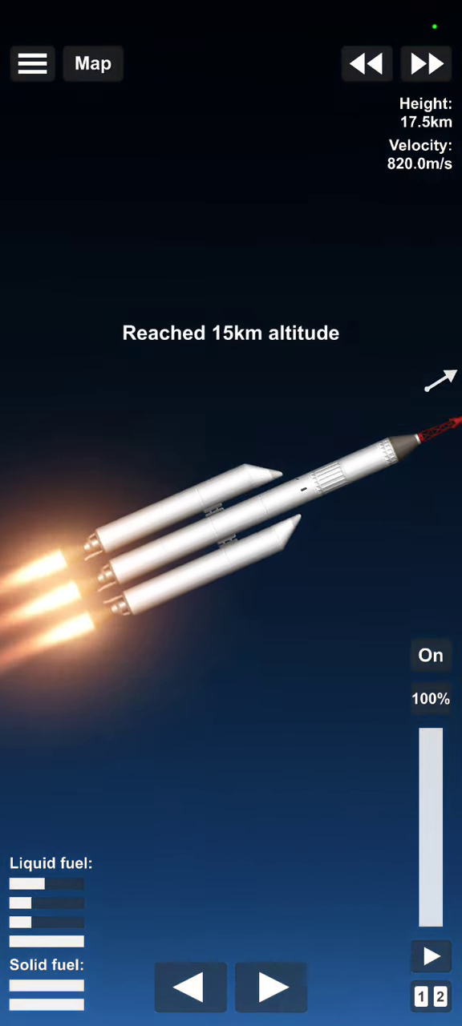
{"action": "left_click", "coordinate": [431, 655]}
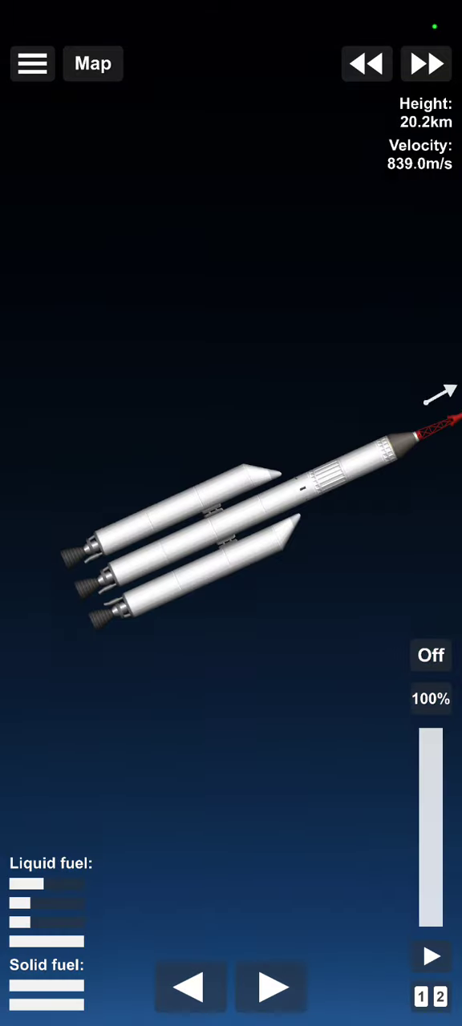
{"action": "left_click", "coordinate": [431, 656]}
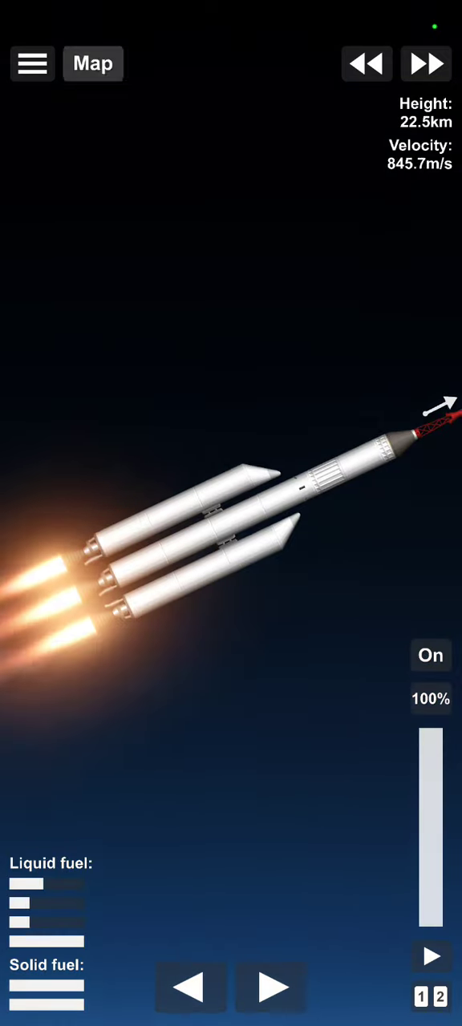
- In map view, cut time warp from 25x and burn at full throttle toward 44 km
{"action": "left_click", "coordinate": [426, 63]}
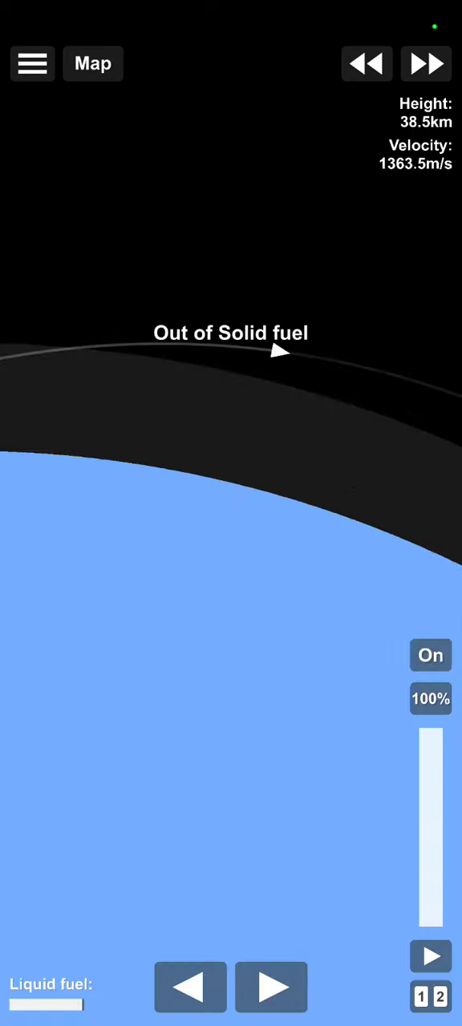
{"action": "left_click", "coordinate": [426, 63]}
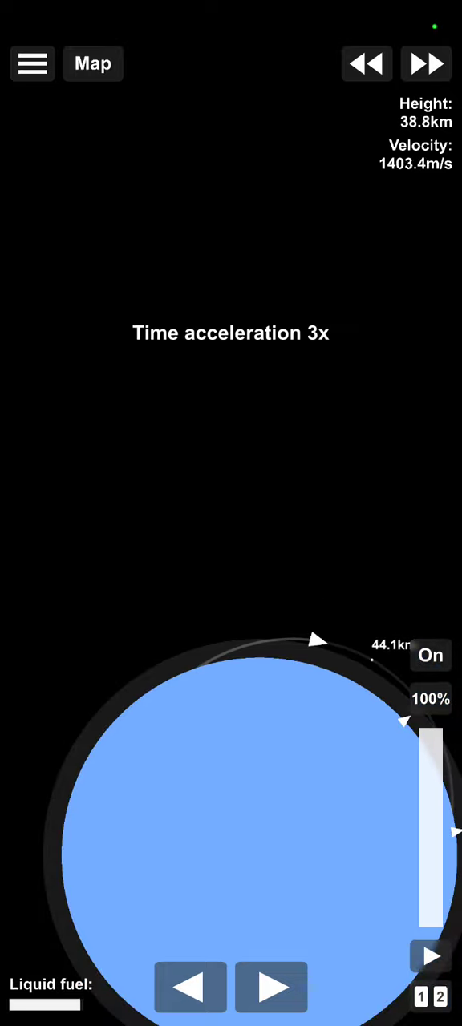
{"action": "left_click", "coordinate": [426, 64]}
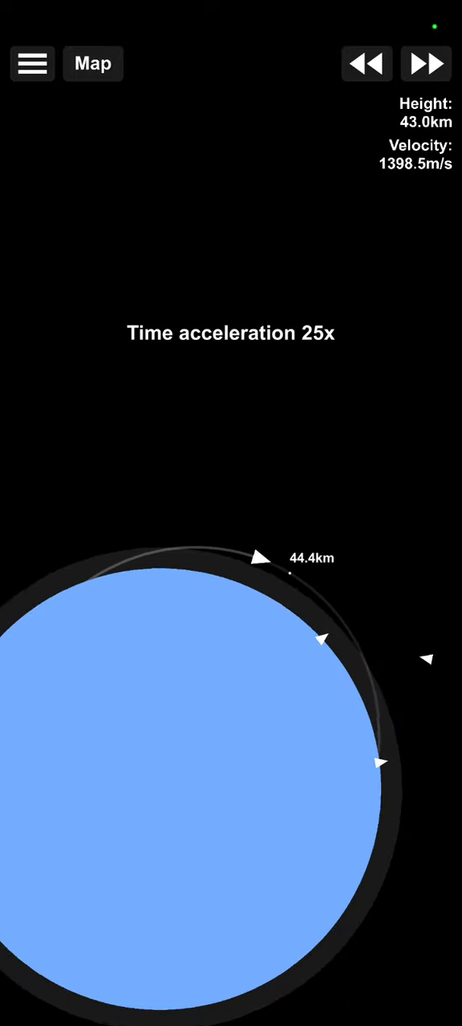
{"action": "left_click", "coordinate": [366, 64]}
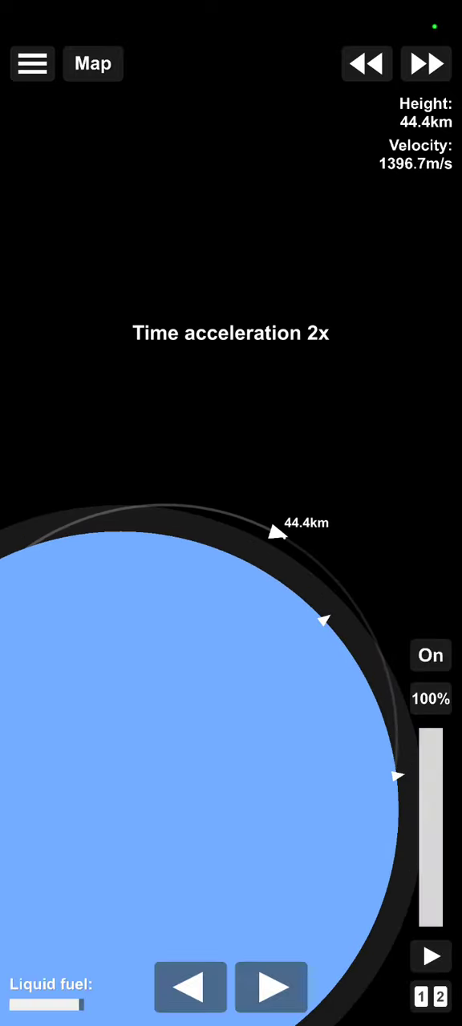
{"action": "left_click", "coordinate": [426, 63]}
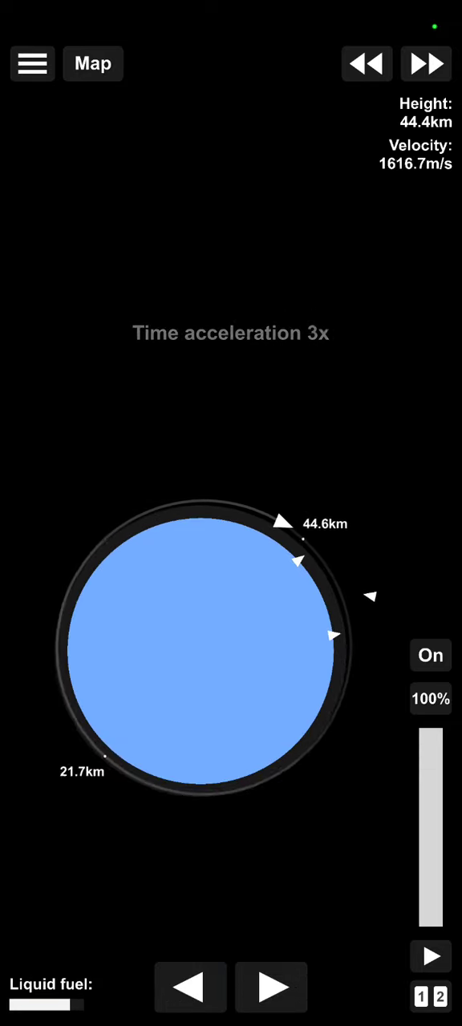
{"action": "left_click", "coordinate": [431, 655]}
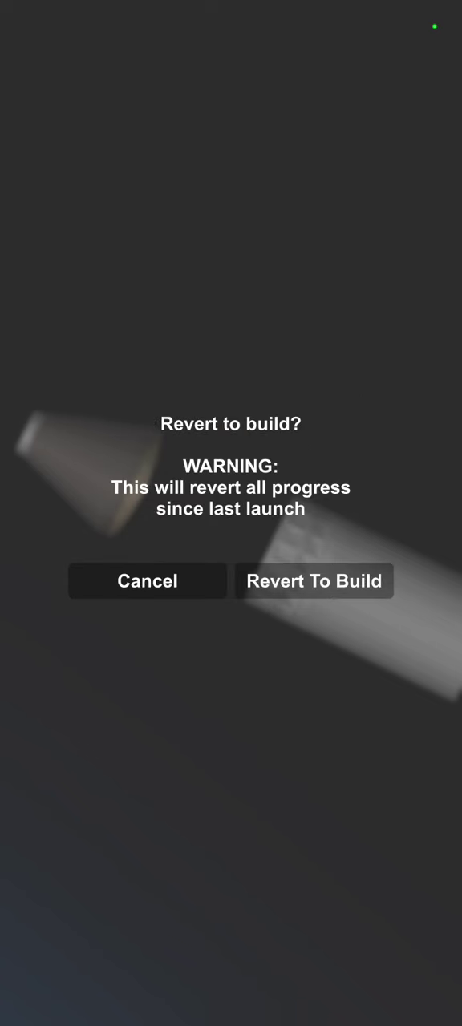
- Revert to build, shorten the side boosters and relaunch the 156.8 t rocket
{"action": "left_click", "coordinate": [314, 581]}
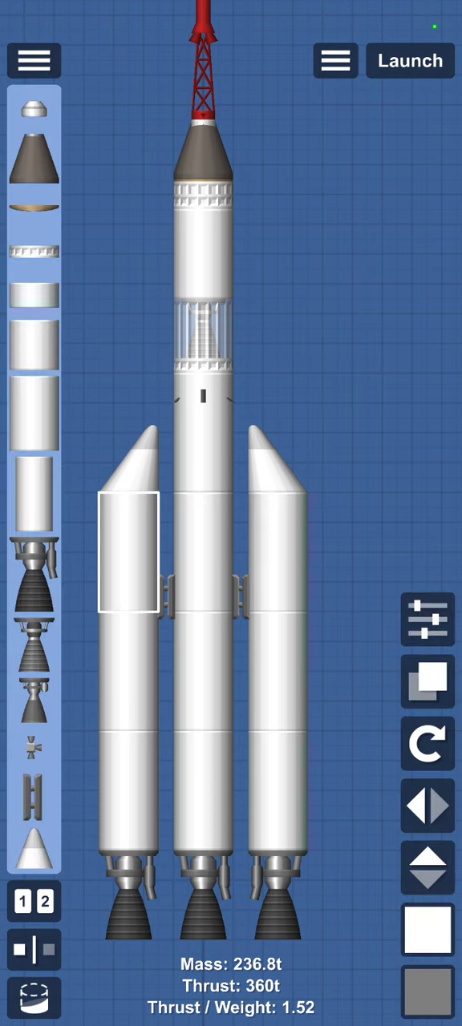
{"action": "left_click", "coordinate": [128, 553]}
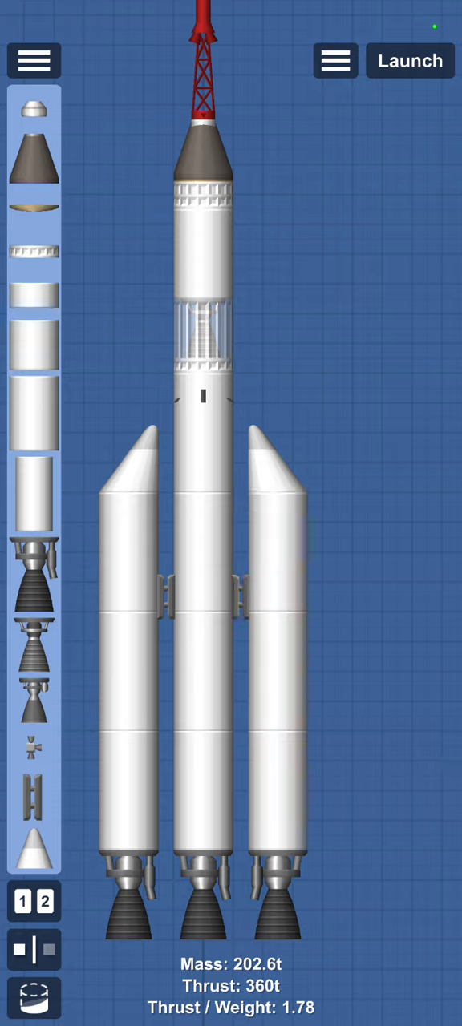
{"action": "left_click", "coordinate": [409, 61]}
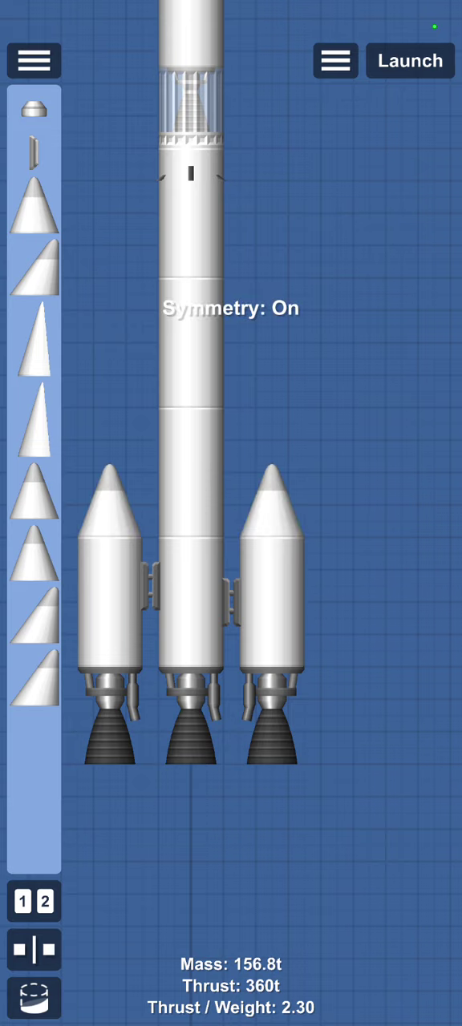
{"action": "left_click", "coordinate": [410, 60]}
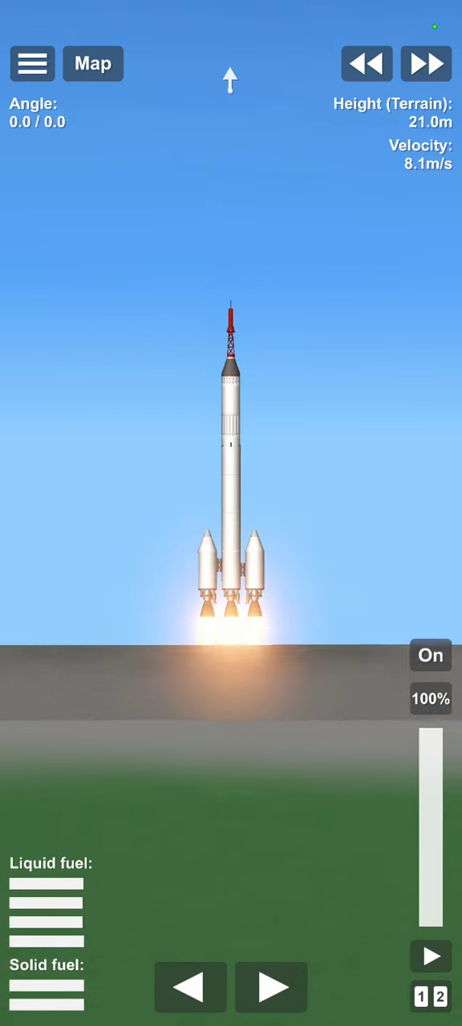
- Let the side boosters separate, cut the engine, and check the 29.2 km apoapsis
{"action": "left_click", "coordinate": [425, 64]}
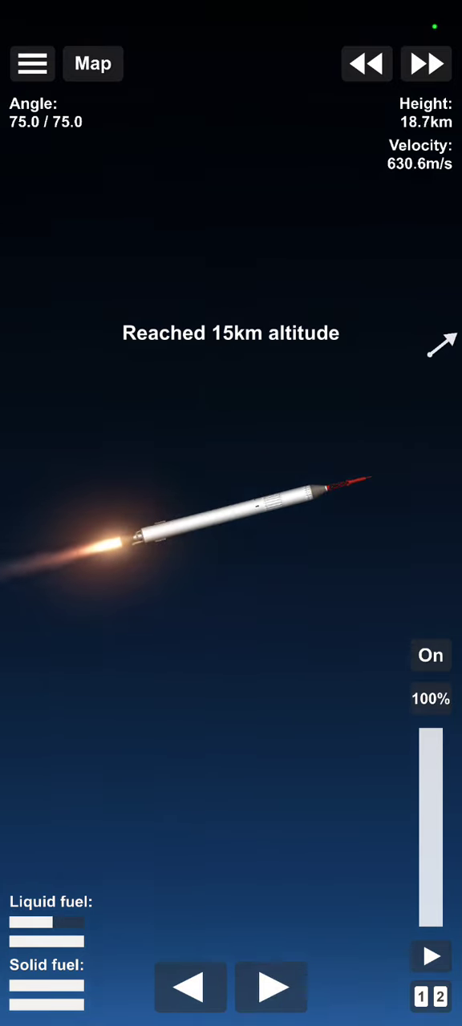
{"action": "left_click", "coordinate": [431, 655]}
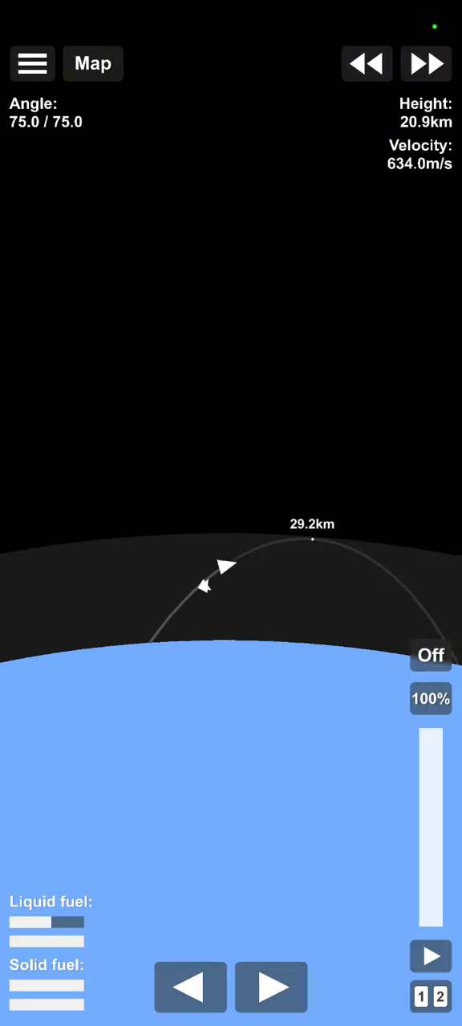
{"action": "left_click", "coordinate": [431, 655]}
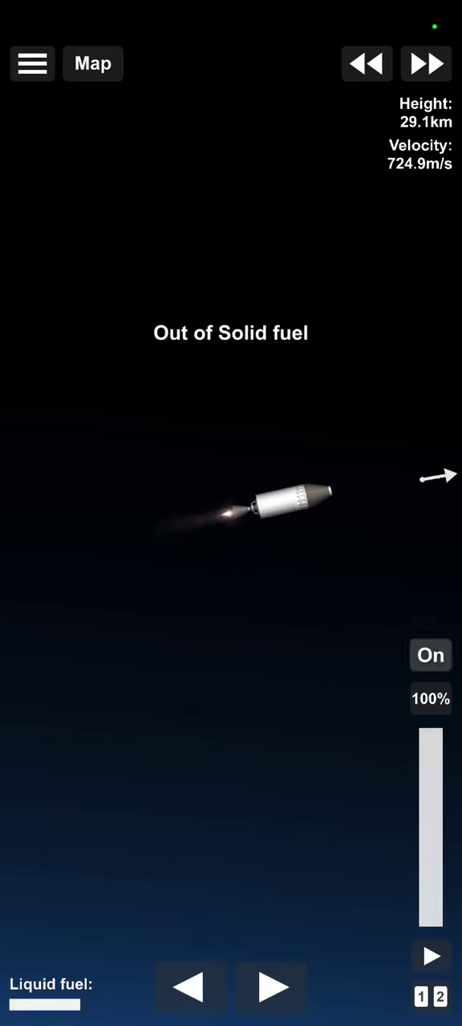
- Cut the engine, briefly pause, then burn the upper stage into a 26.6–34.5 km orbit
{"action": "left_click", "coordinate": [430, 655]}
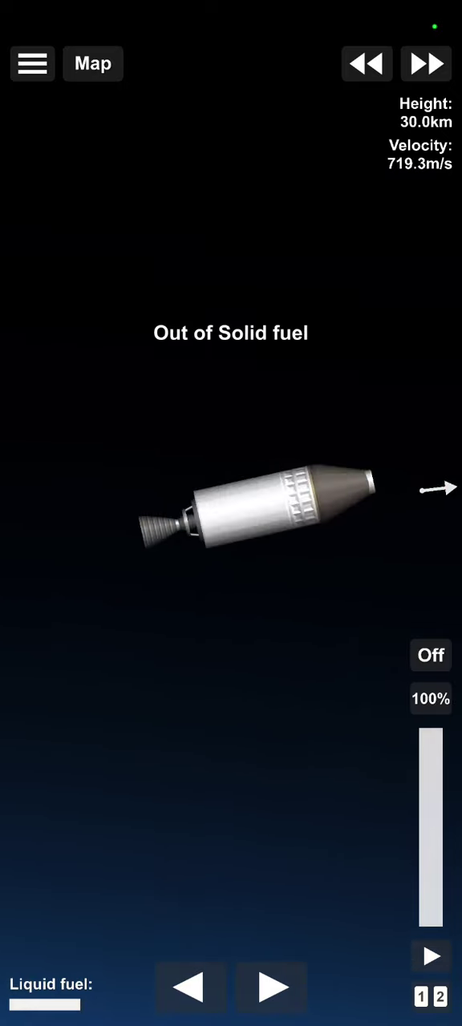
{"action": "left_click", "coordinate": [32, 63]}
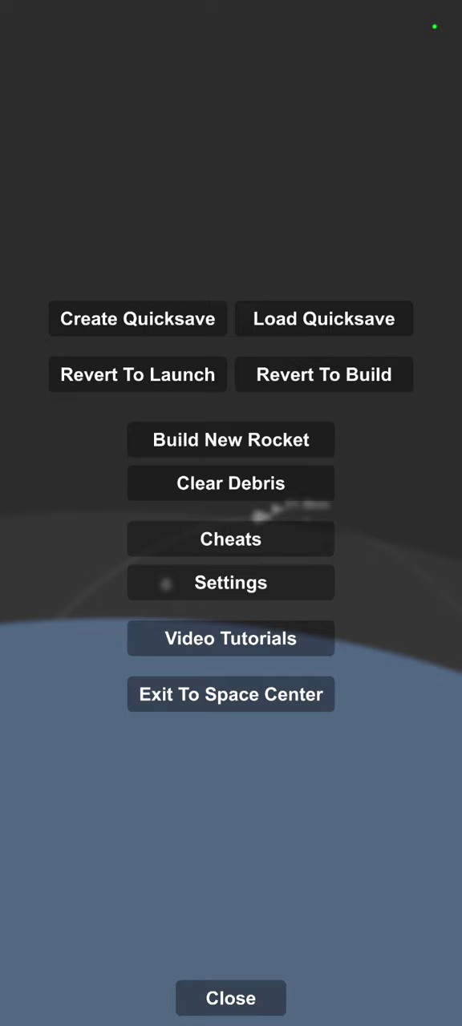
{"action": "left_click", "coordinate": [231, 998]}
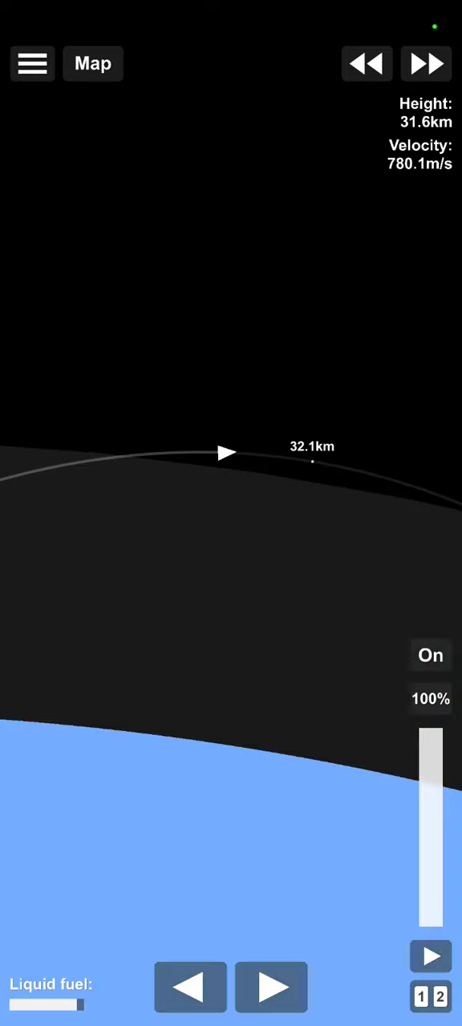
{"action": "left_click", "coordinate": [426, 64]}
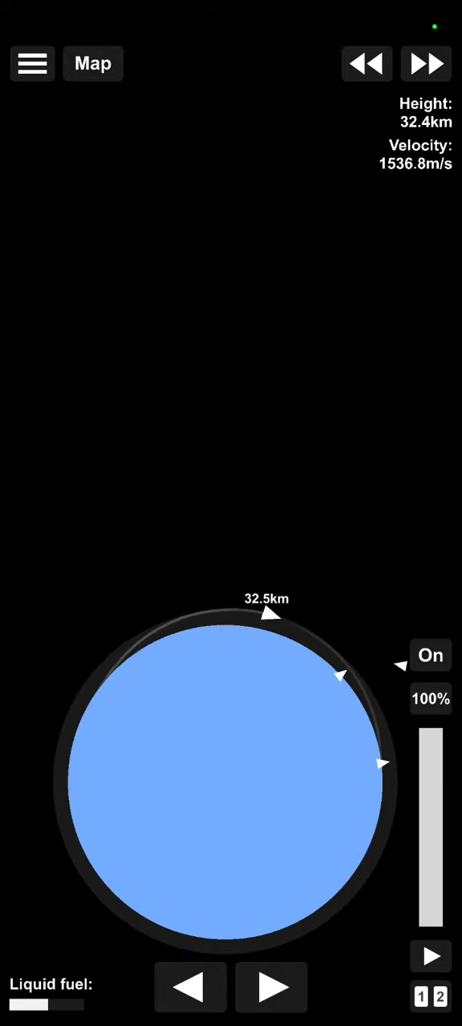
{"action": "left_click", "coordinate": [431, 655]}
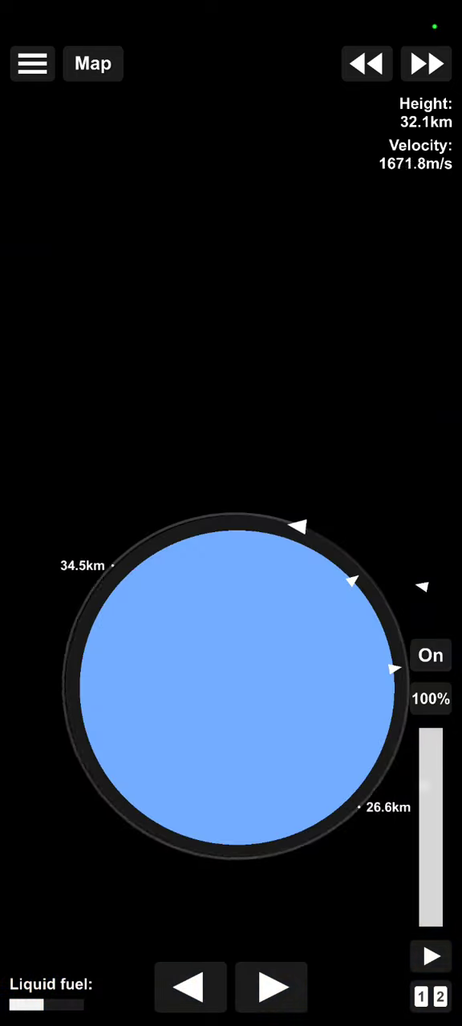
{"action": "left_click", "coordinate": [431, 655]}
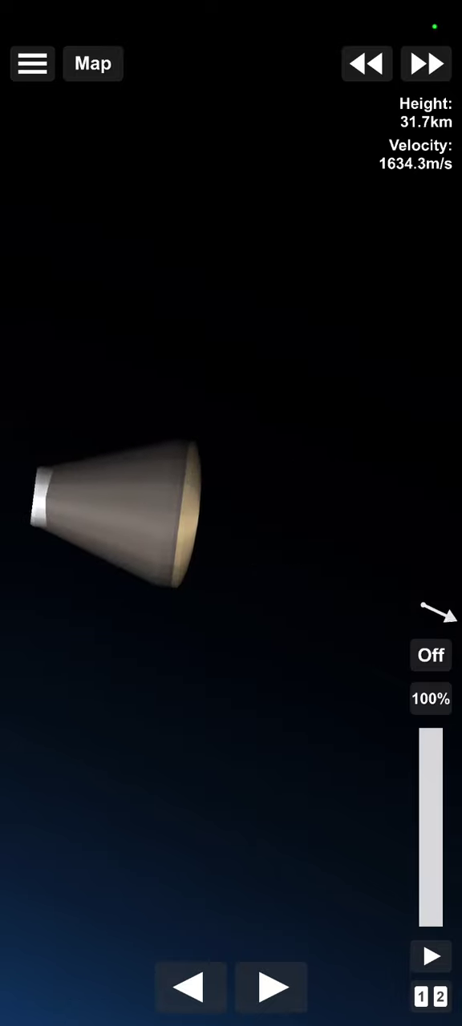
- Detach the capsule, briefly check the map and game menu, then fast-forward the reentry
{"action": "left_click", "coordinate": [426, 64]}
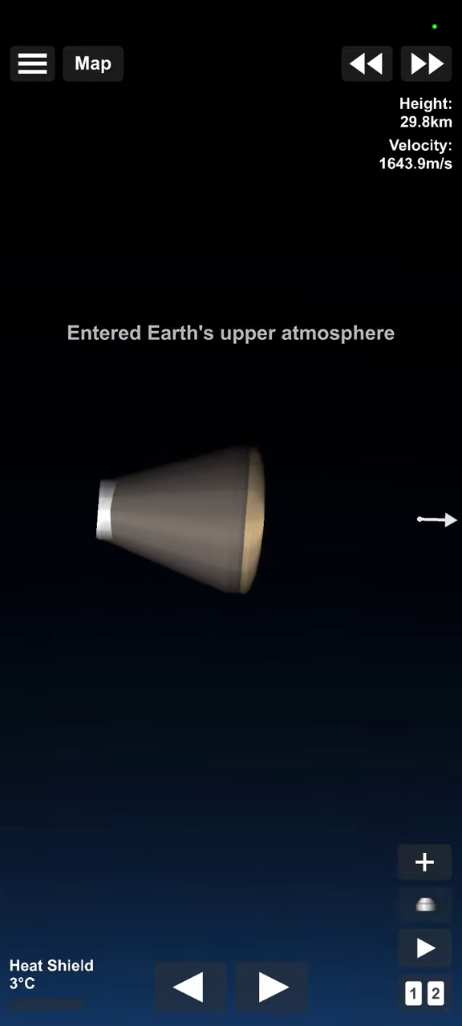
{"action": "left_click", "coordinate": [424, 862]}
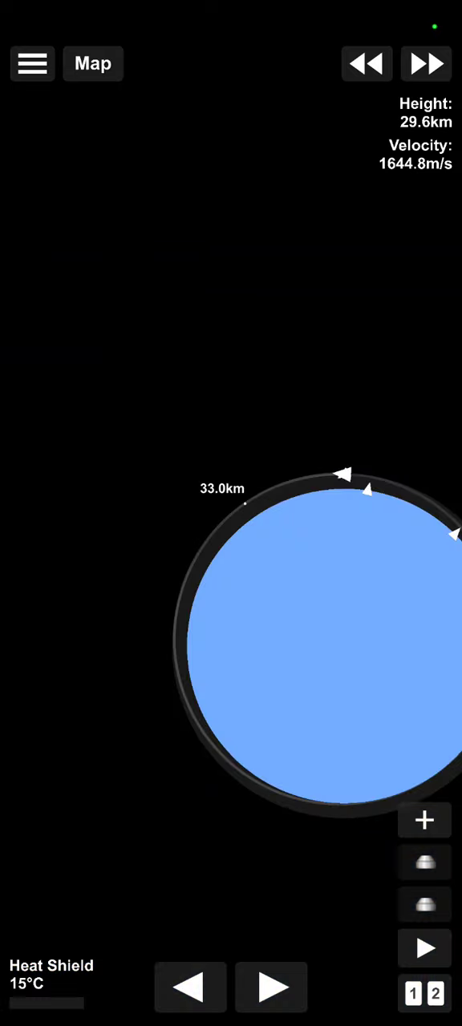
{"action": "left_click", "coordinate": [32, 63]}
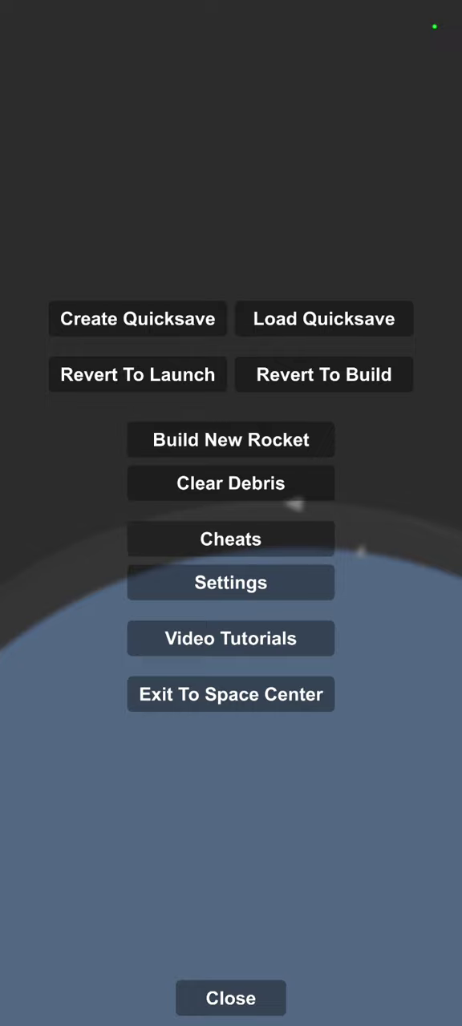
{"action": "left_click", "coordinate": [231, 999]}
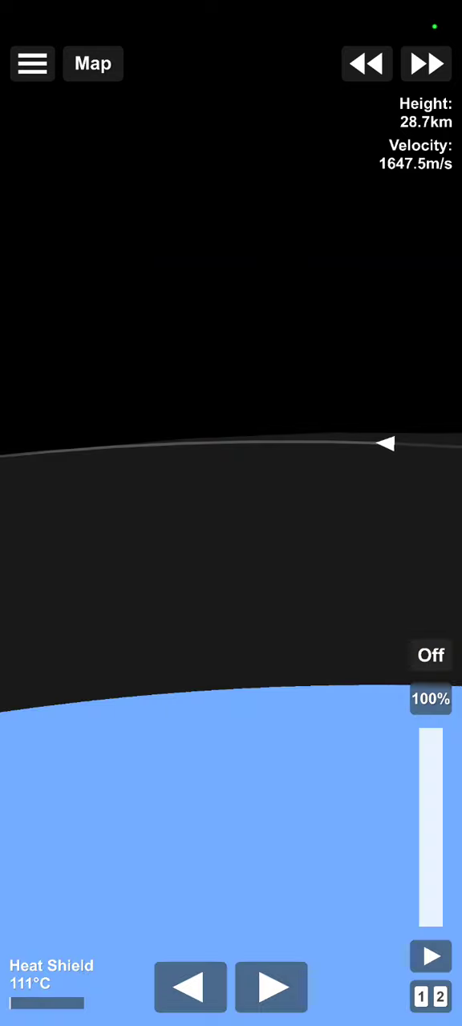
{"action": "left_click", "coordinate": [426, 63]}
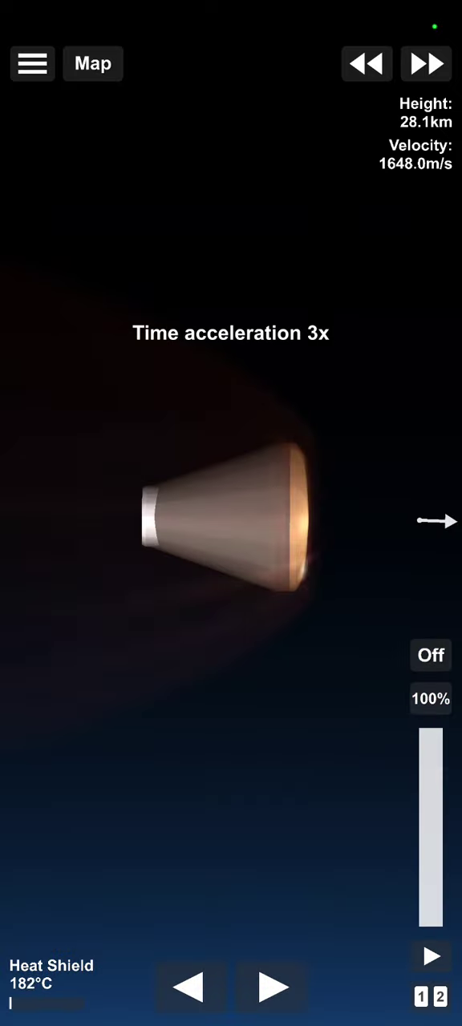
{"action": "left_click", "coordinate": [92, 64]}
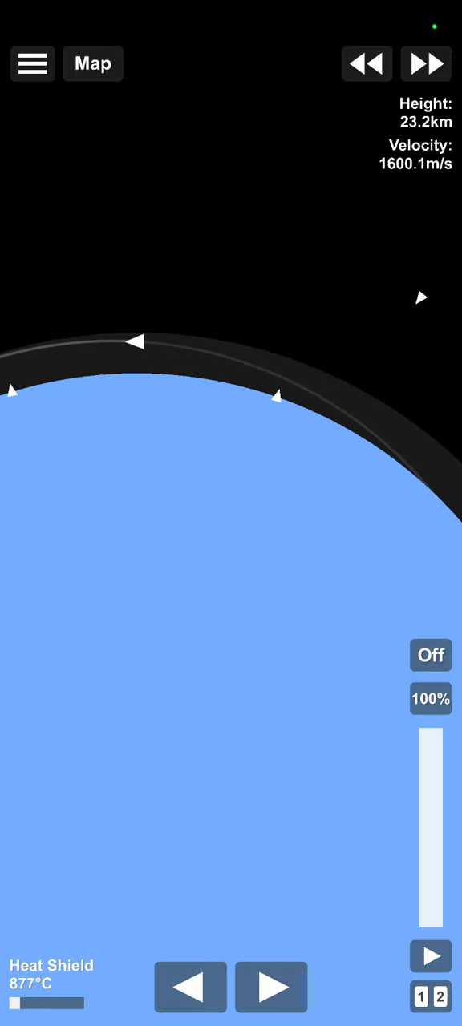
- Return from the map to the capsule view and select the parachute part during reentry
{"action": "left_click", "coordinate": [425, 63]}
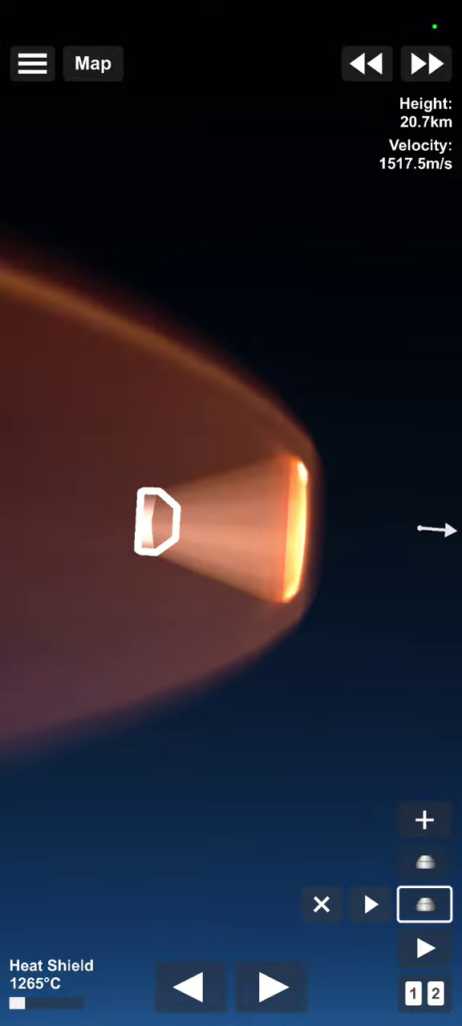
{"action": "left_click", "coordinate": [424, 905]}
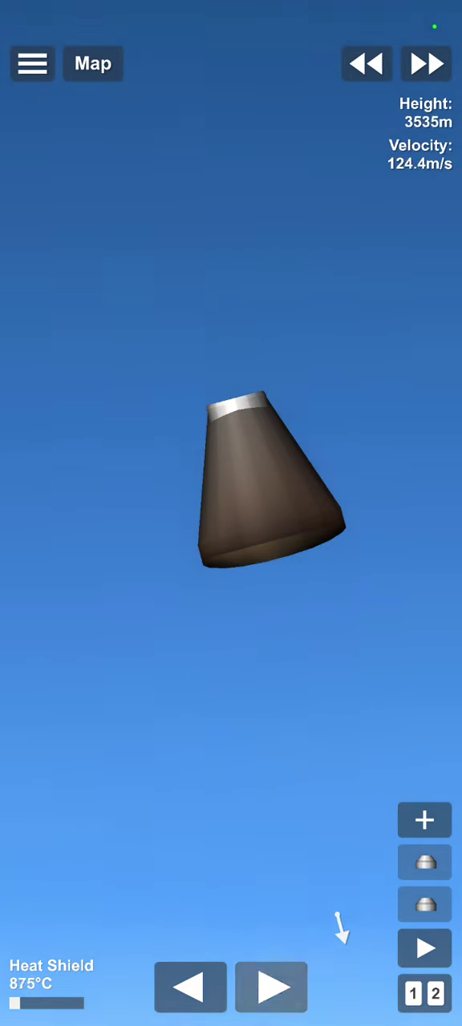
- Deploy the capsule's parachute and bring time warp back to 1x for landing
{"action": "left_click", "coordinate": [271, 987]}
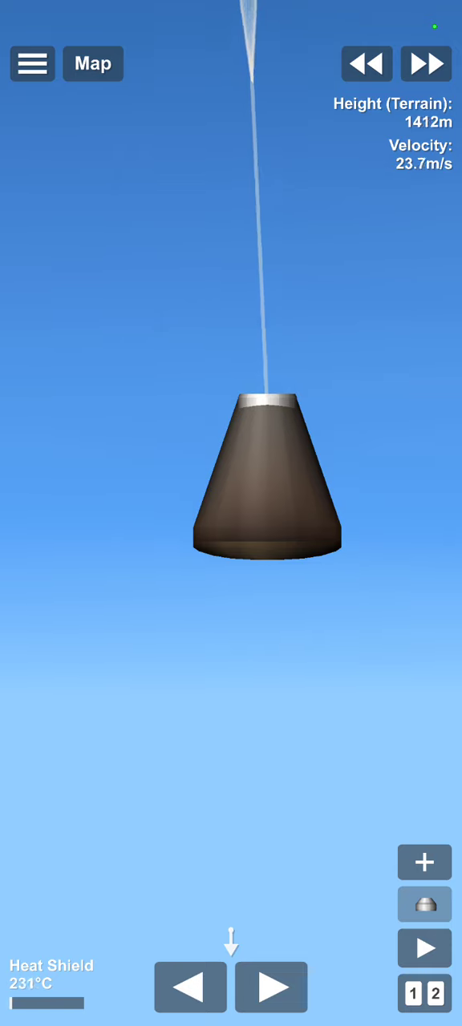
{"action": "left_click", "coordinate": [426, 64]}
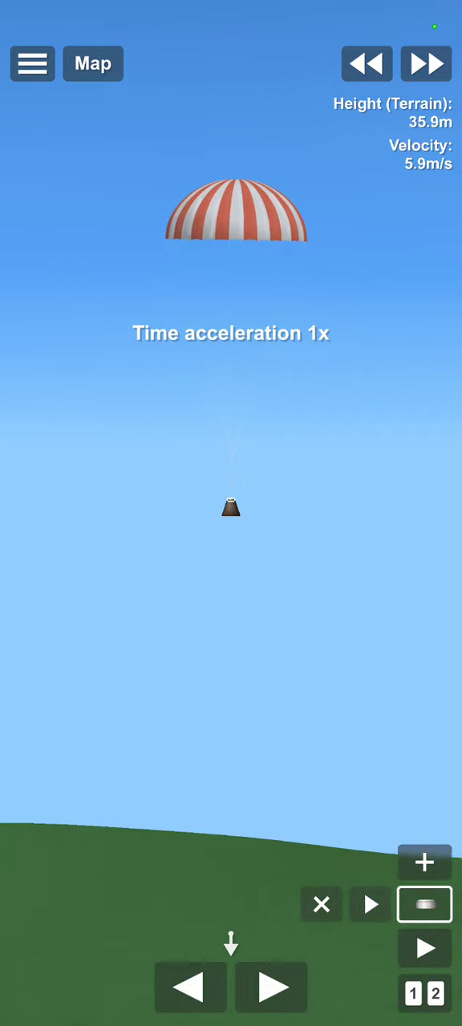
{"action": "left_click", "coordinate": [426, 63]}
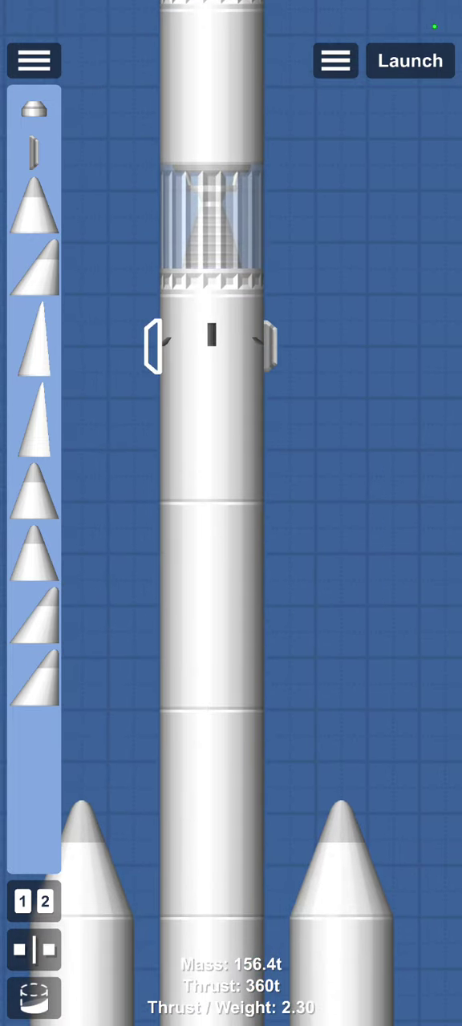
- Attach a dark cone from the Aerodynamics parts to the top of the upper stage
{"action": "left_click", "coordinate": [34, 60]}
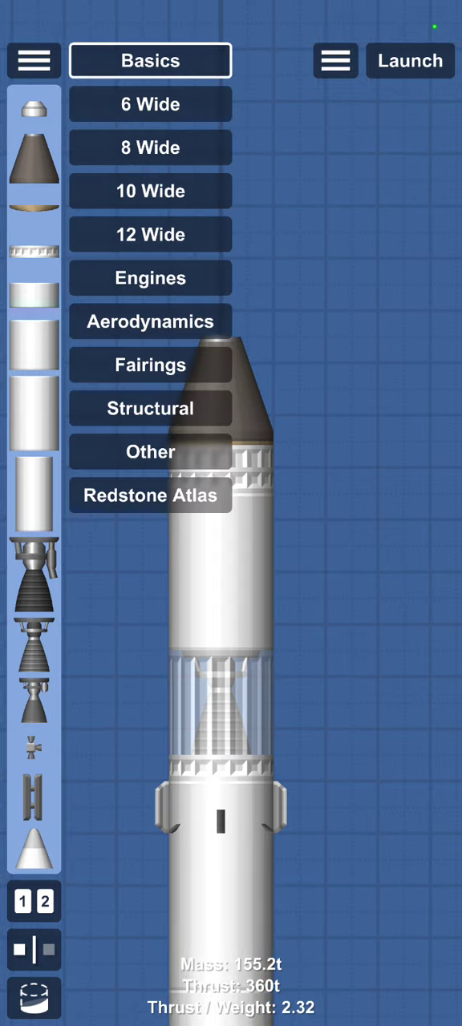
- From the Other parts category, add a docking port on the cone and RCS thrusters on the upper tank
{"action": "left_click", "coordinate": [150, 494]}
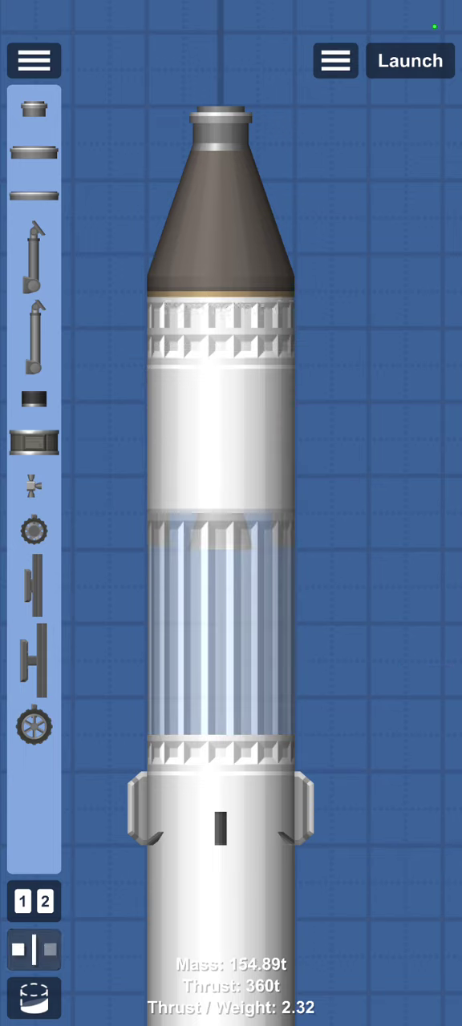
{"action": "left_click", "coordinate": [34, 950]}
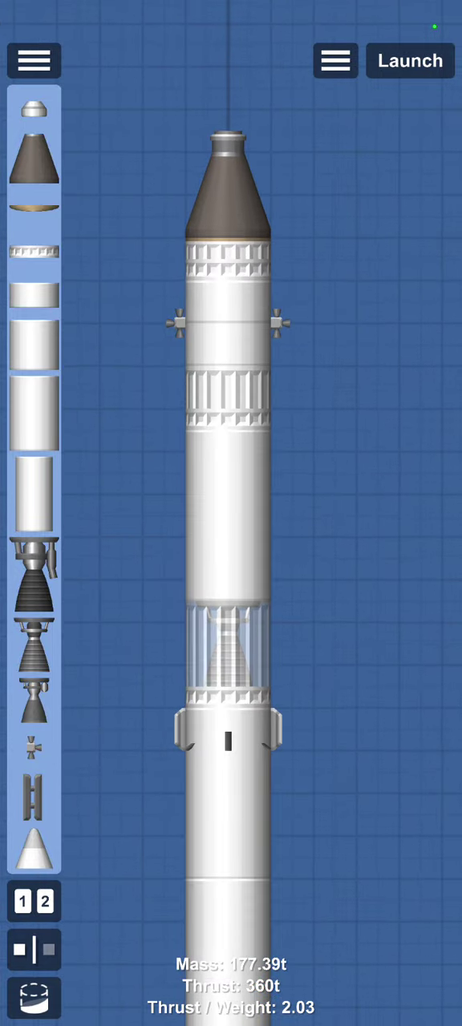
- Launch the rebuilt rocket and climb at full throttle, pitched to 75°, past 21 km
{"action": "left_click", "coordinate": [410, 61]}
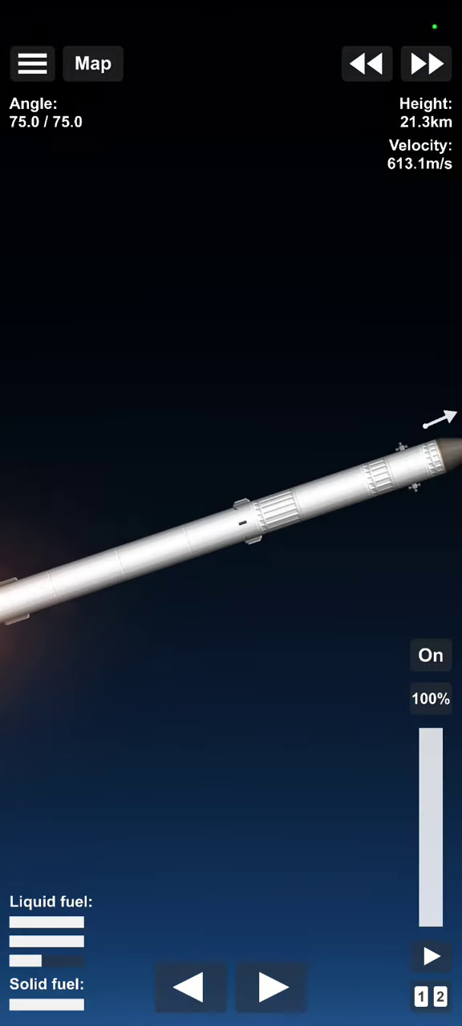
- Watch the trajectory in Map, drop the spent solid boosters and switch the engine off
{"action": "left_click", "coordinate": [92, 64]}
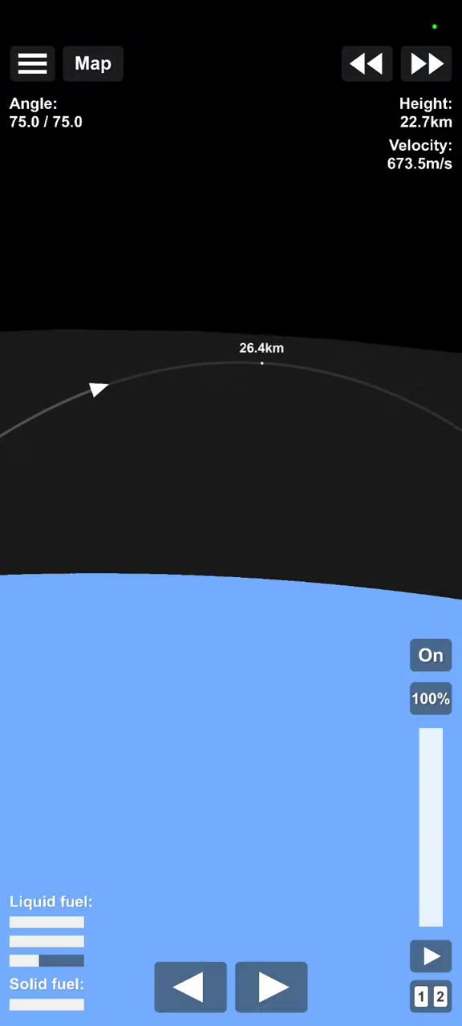
{"action": "left_click", "coordinate": [426, 64]}
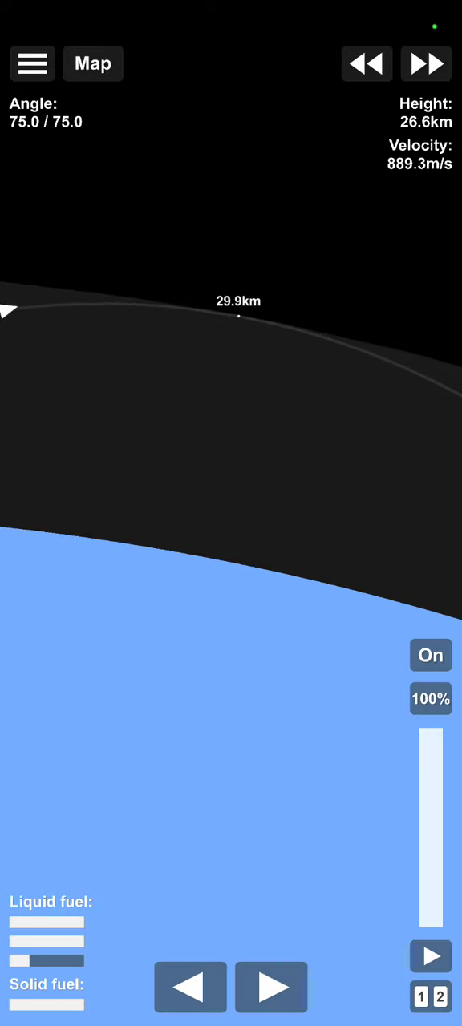
{"action": "left_click", "coordinate": [426, 64]}
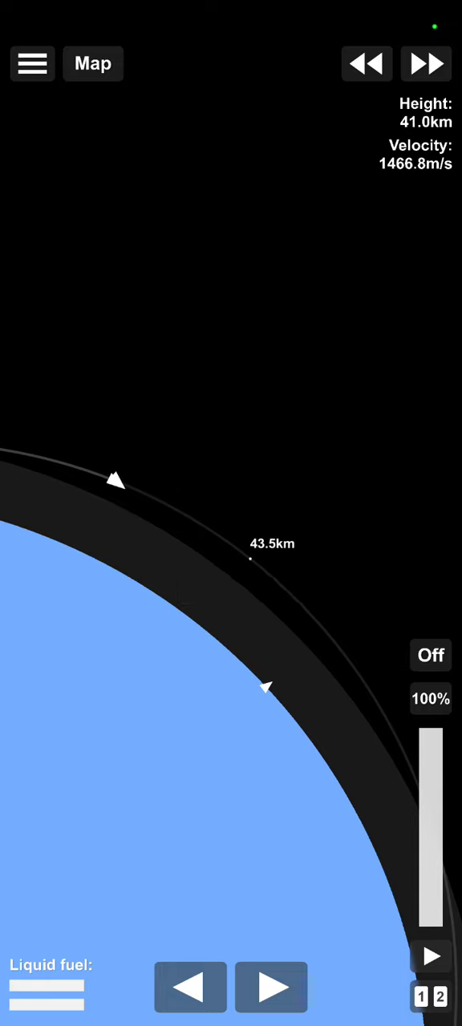
- Time-warp into low Earth orbit, cut the engine, then stage and reburn to raise the orbit
{"action": "left_click", "coordinate": [426, 64]}
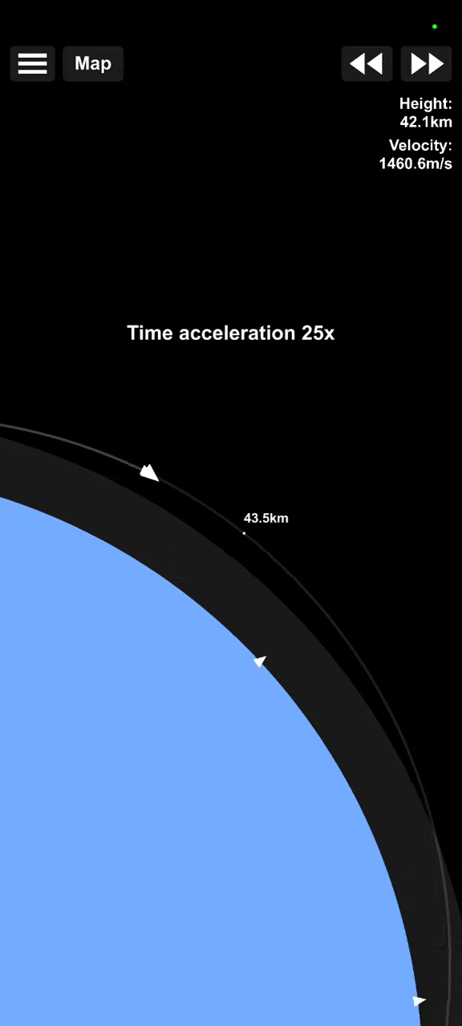
{"action": "left_click", "coordinate": [367, 63]}
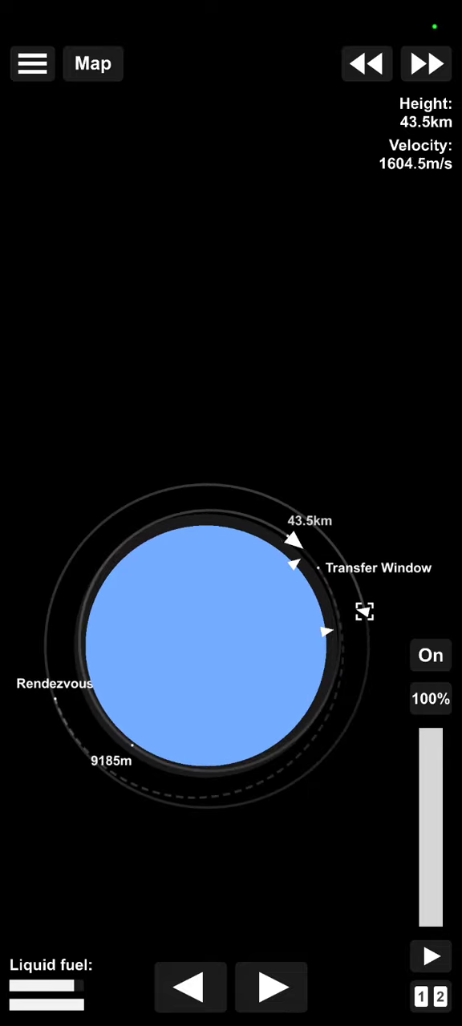
{"action": "left_click", "coordinate": [431, 655]}
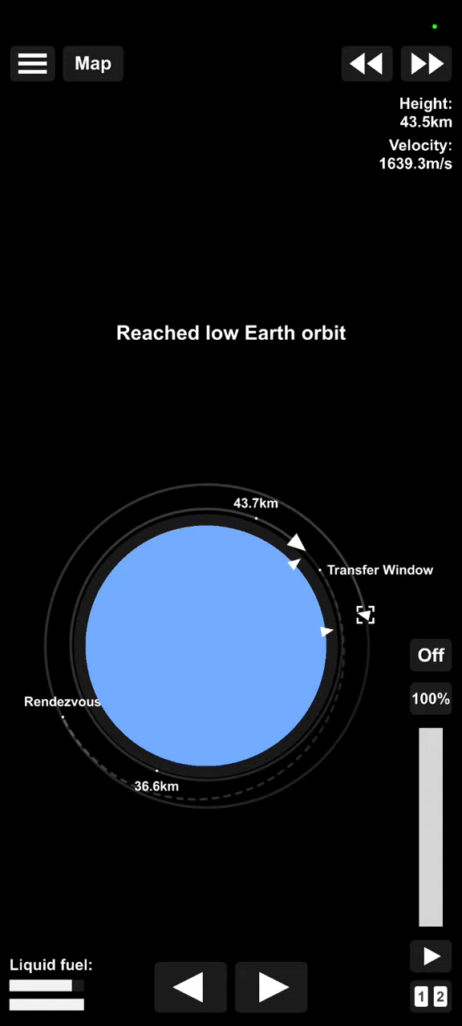
{"action": "left_click", "coordinate": [431, 655]}
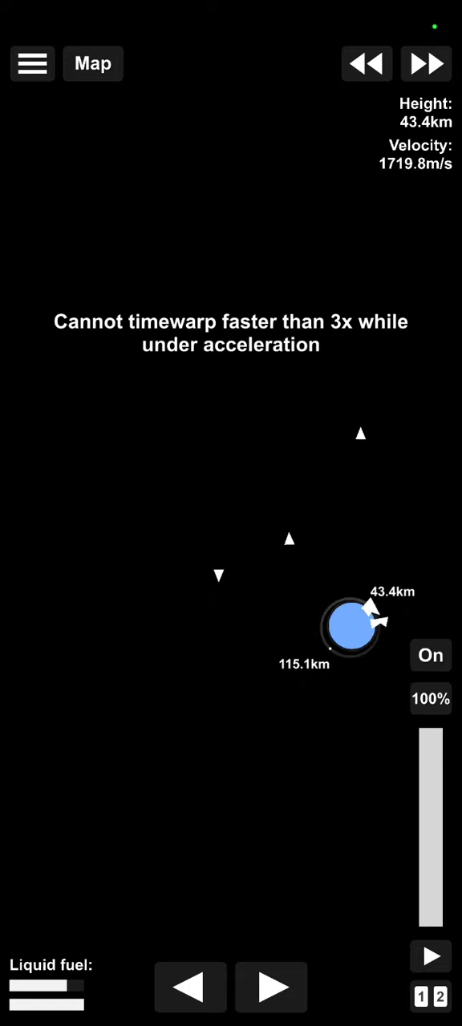
{"action": "left_click", "coordinate": [350, 626]}
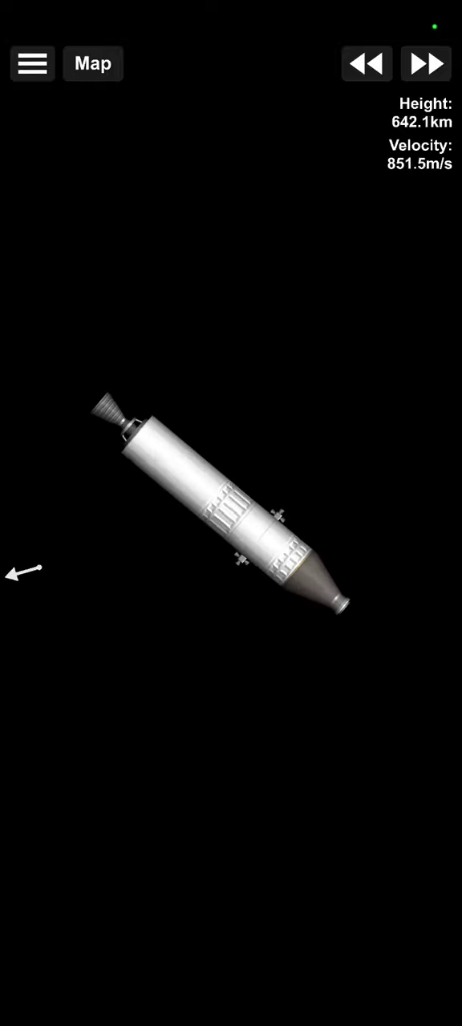
- Enable RCS and burn at apoapsis with 2x warp, circularizing at roughly 780 by 819 km
{"action": "left_click", "coordinate": [92, 63]}
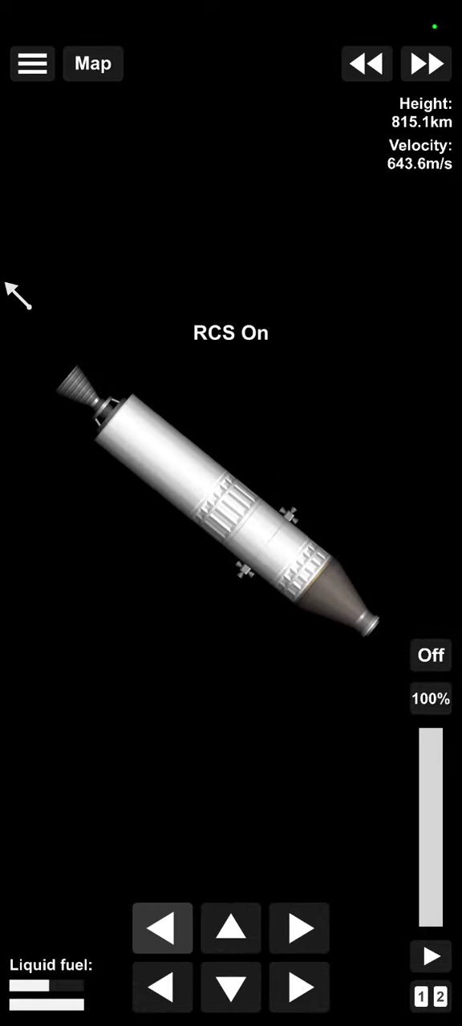
{"action": "left_click", "coordinate": [92, 63]}
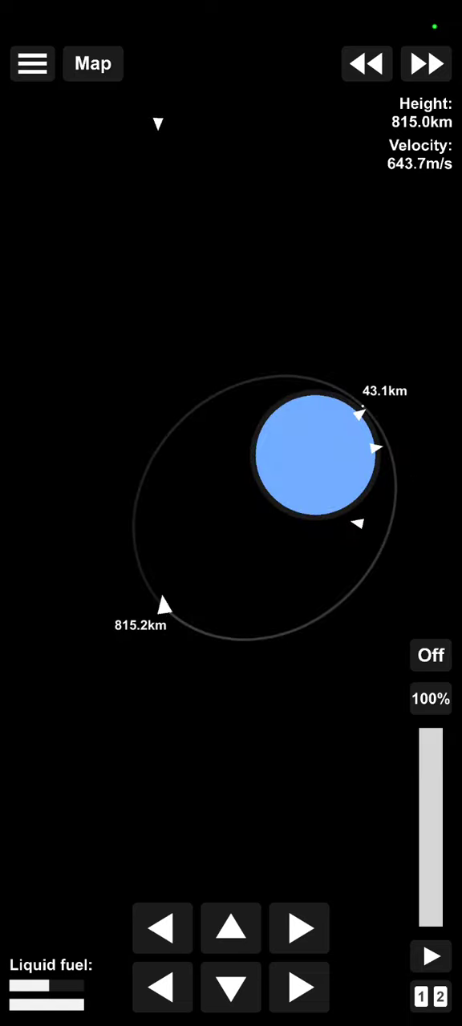
{"action": "left_click", "coordinate": [430, 655]}
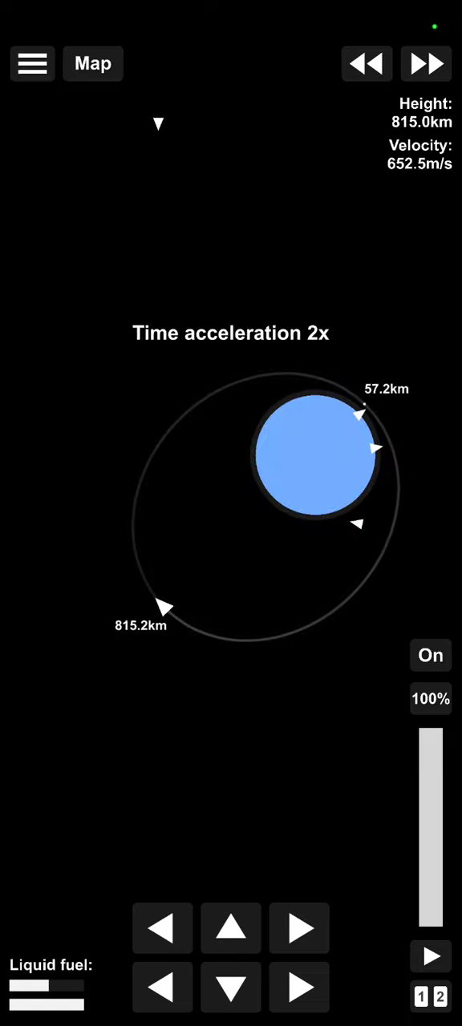
{"action": "left_click", "coordinate": [426, 64]}
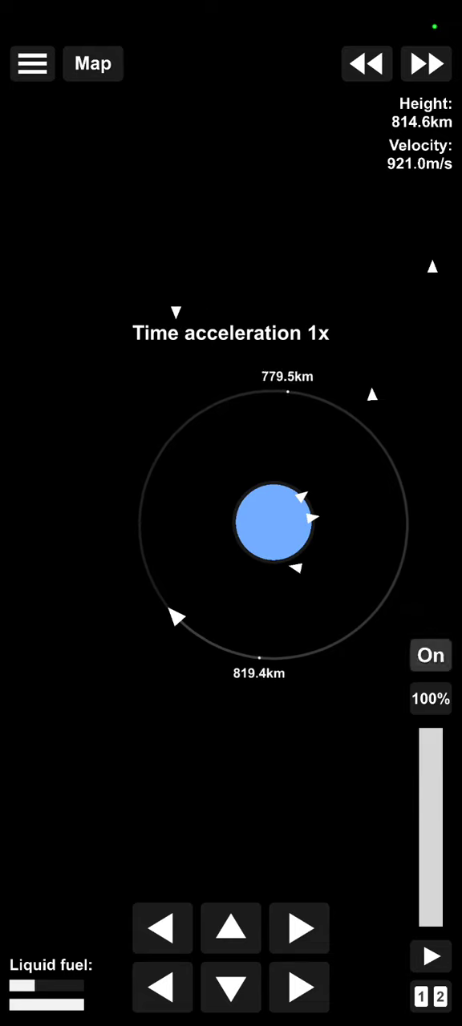
{"action": "left_click", "coordinate": [430, 655]}
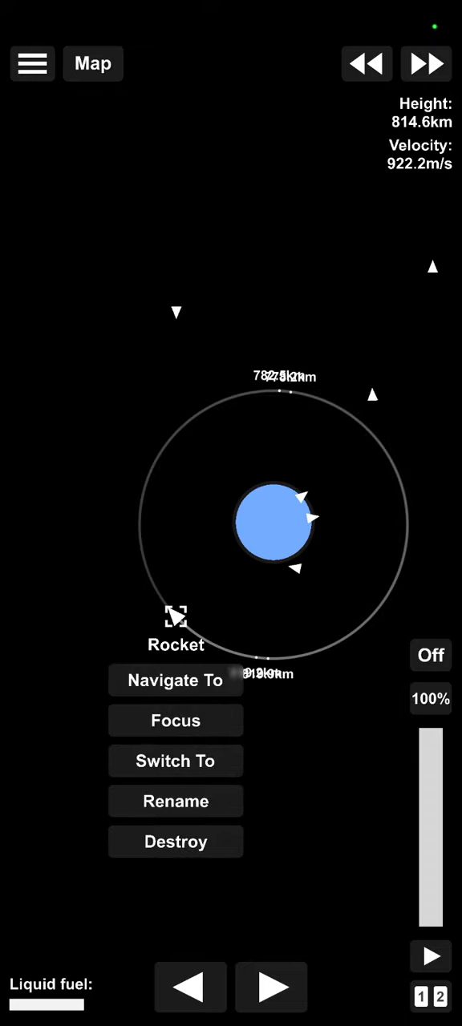
- Check the POQ and C82b markers on the map, then focus on Space Craft 1
{"action": "left_click", "coordinate": [175, 680]}
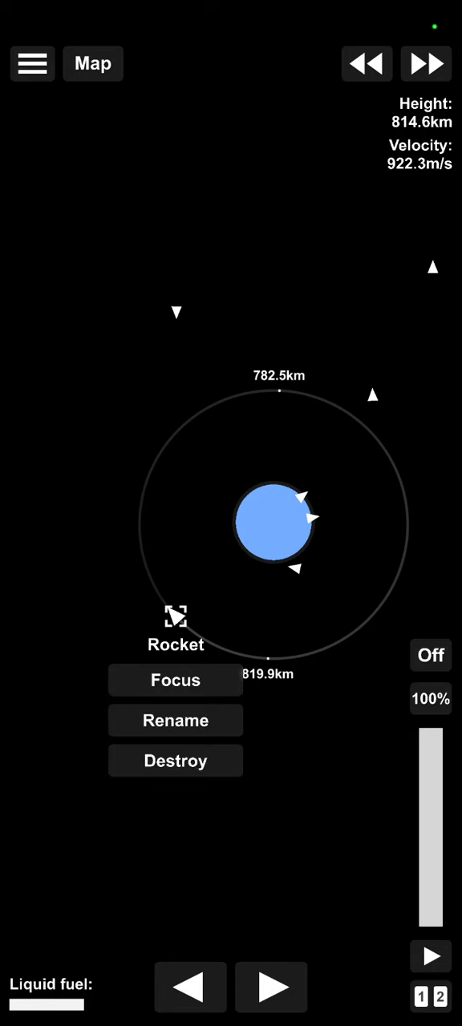
{"action": "left_click", "coordinate": [372, 397]}
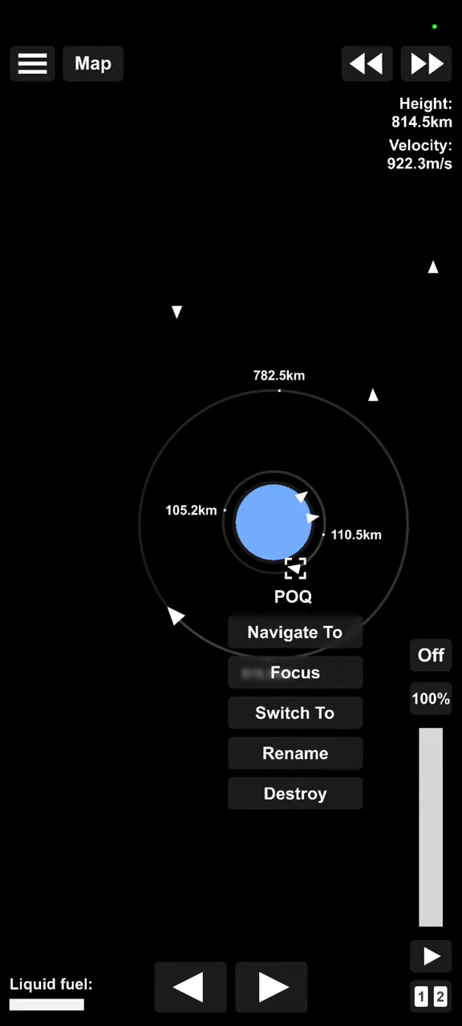
{"action": "left_click", "coordinate": [177, 311]}
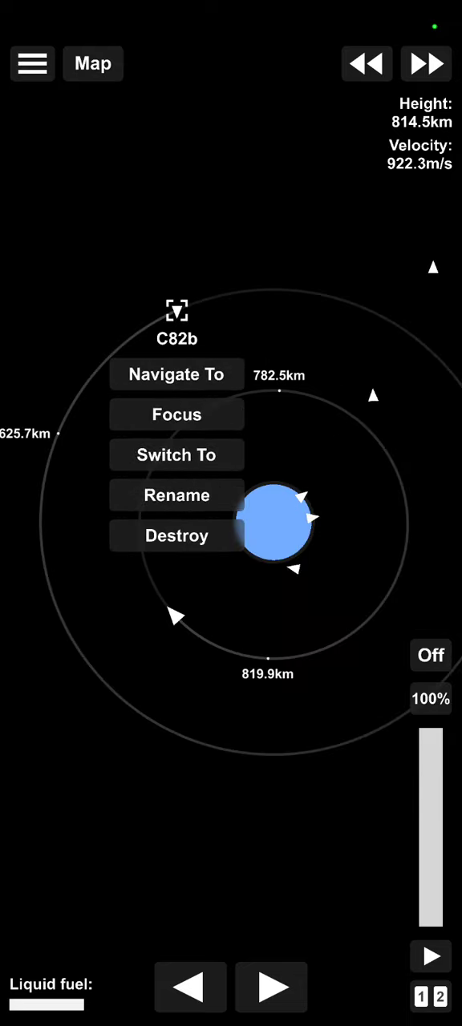
{"action": "left_click", "coordinate": [177, 495]}
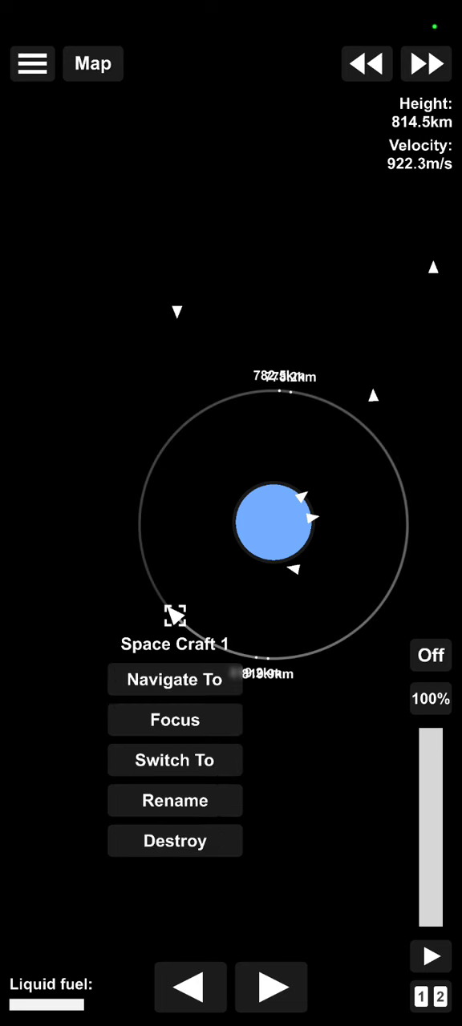
{"action": "left_click", "coordinate": [174, 680]}
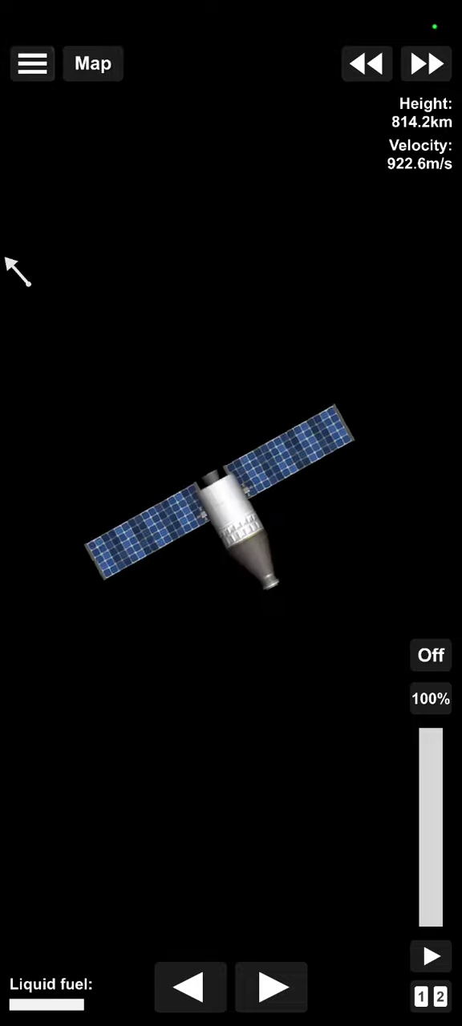
- Return to the orbital map showing the 782.5 by 819.9 km orbit and nearby objects
{"action": "left_click", "coordinate": [92, 63]}
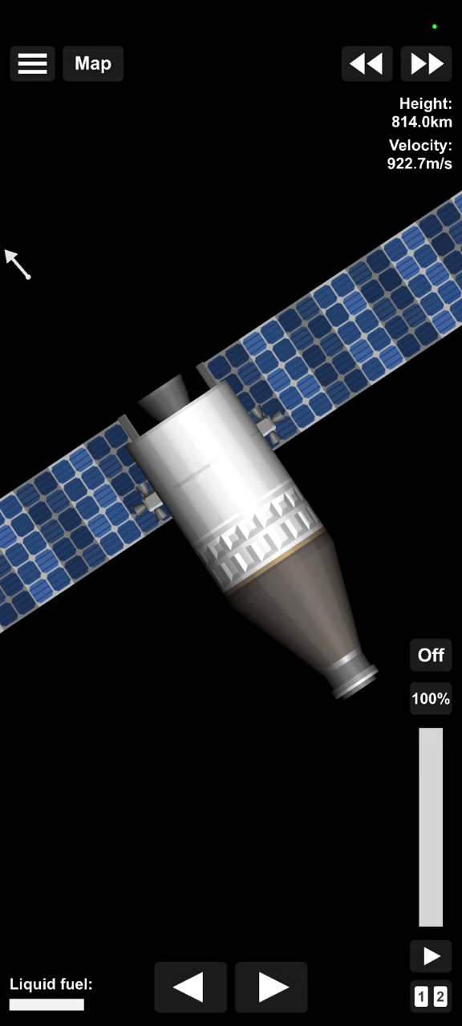
{"action": "left_click", "coordinate": [92, 63]}
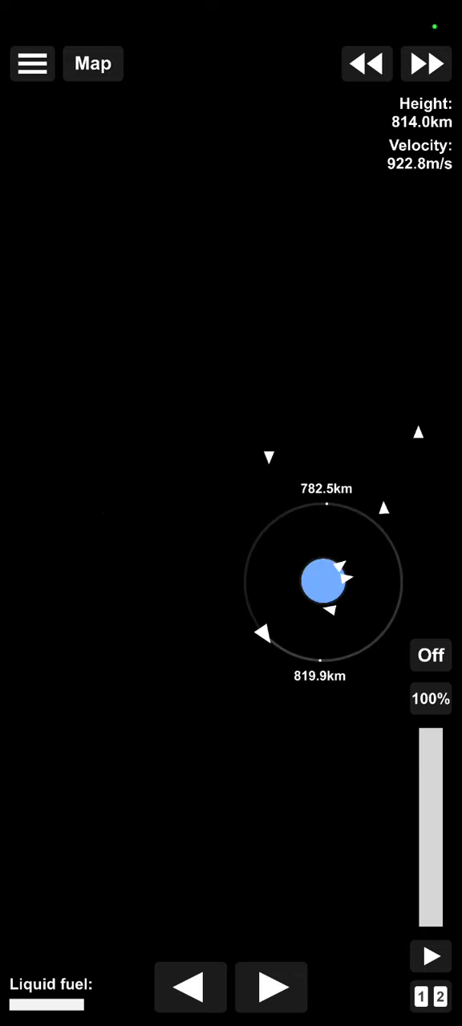